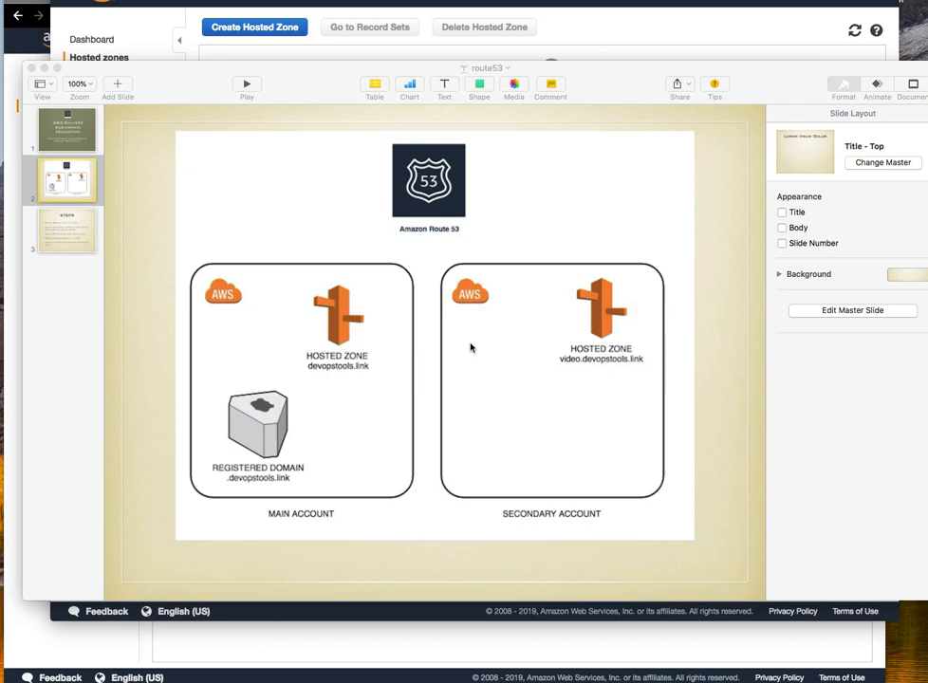
pyautogui.moveTo(393, 336)
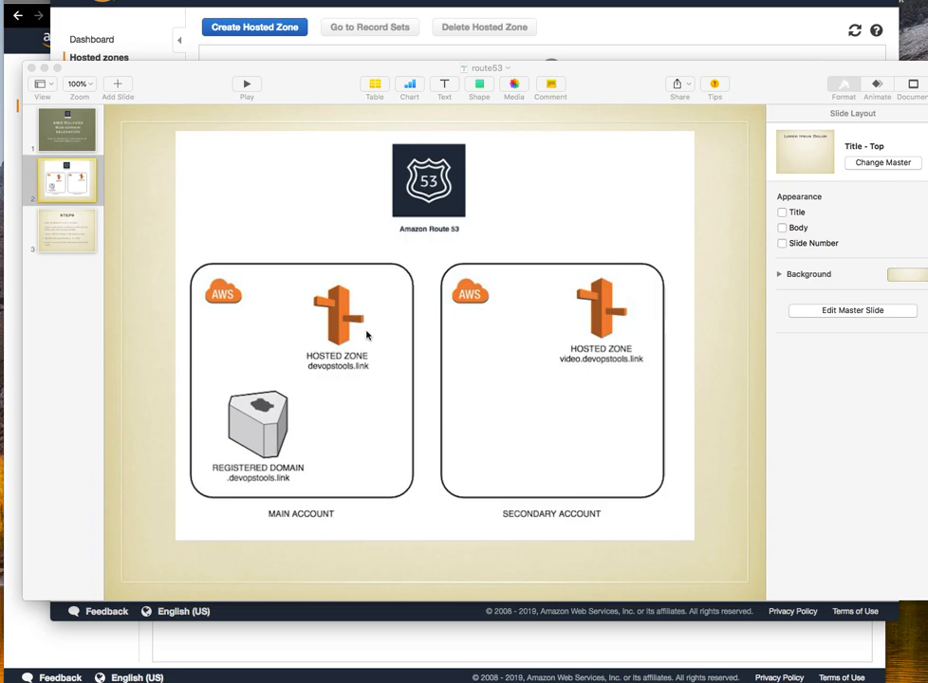
# Review the Keynote slides, then list the main account's hosted zones including devopstools.link
pyautogui.click(63, 129)
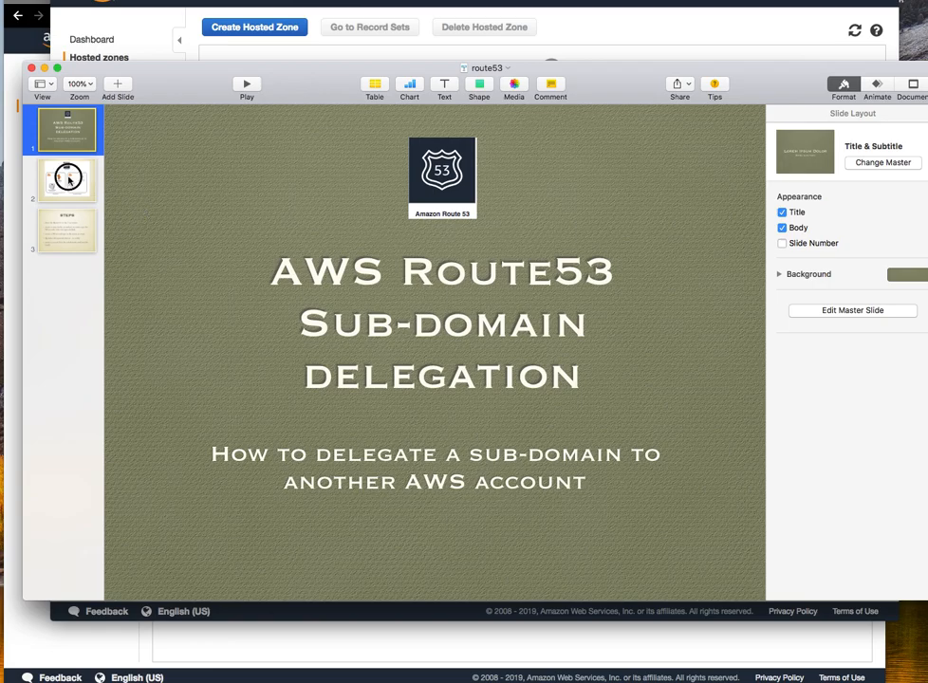
pyautogui.click(66, 178)
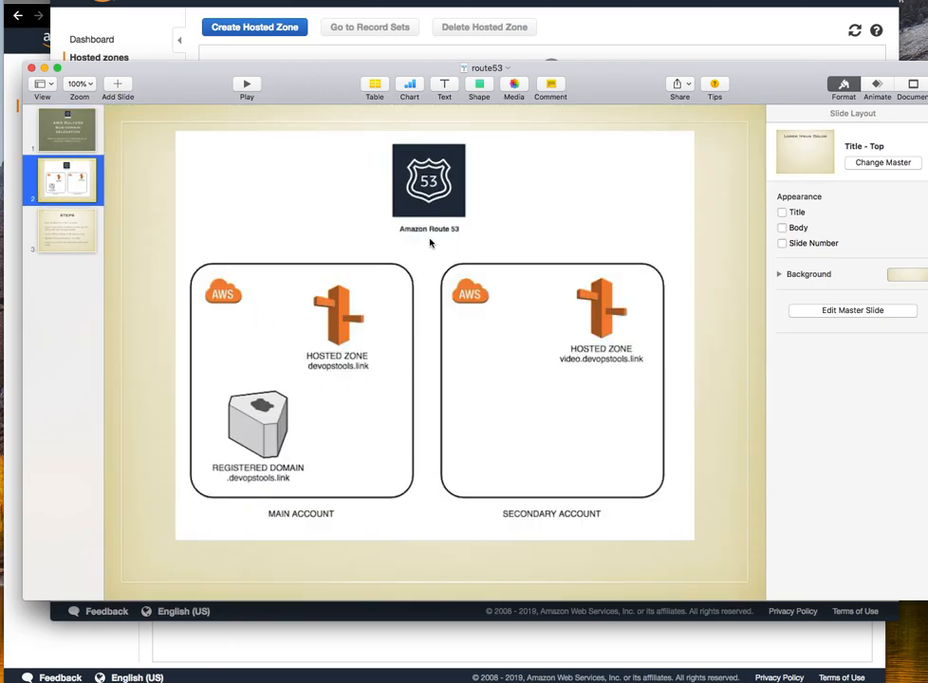
pyautogui.moveTo(427, 491)
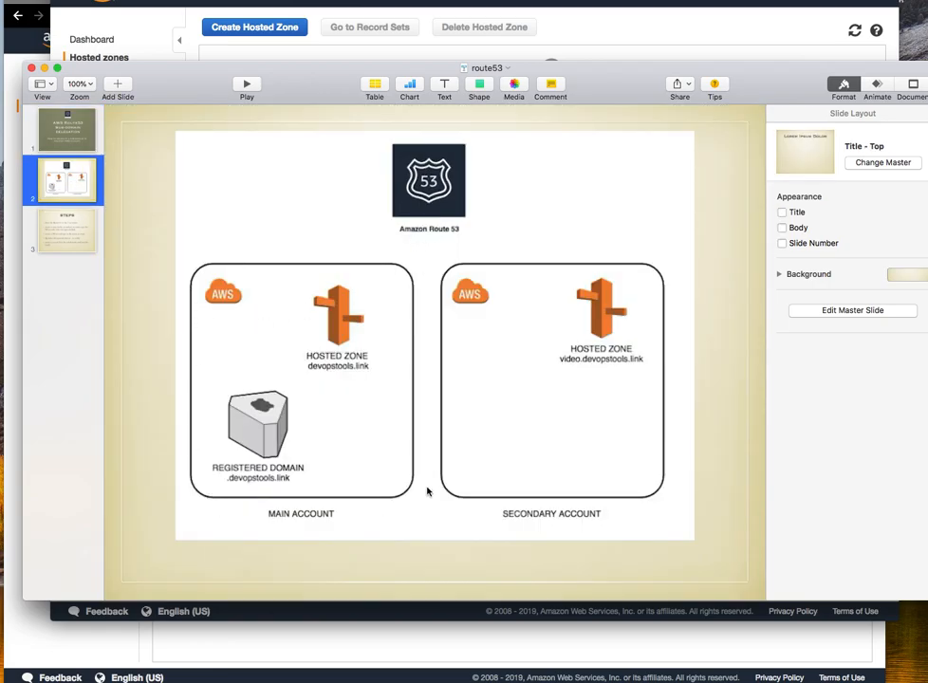
pyautogui.moveTo(249, 486)
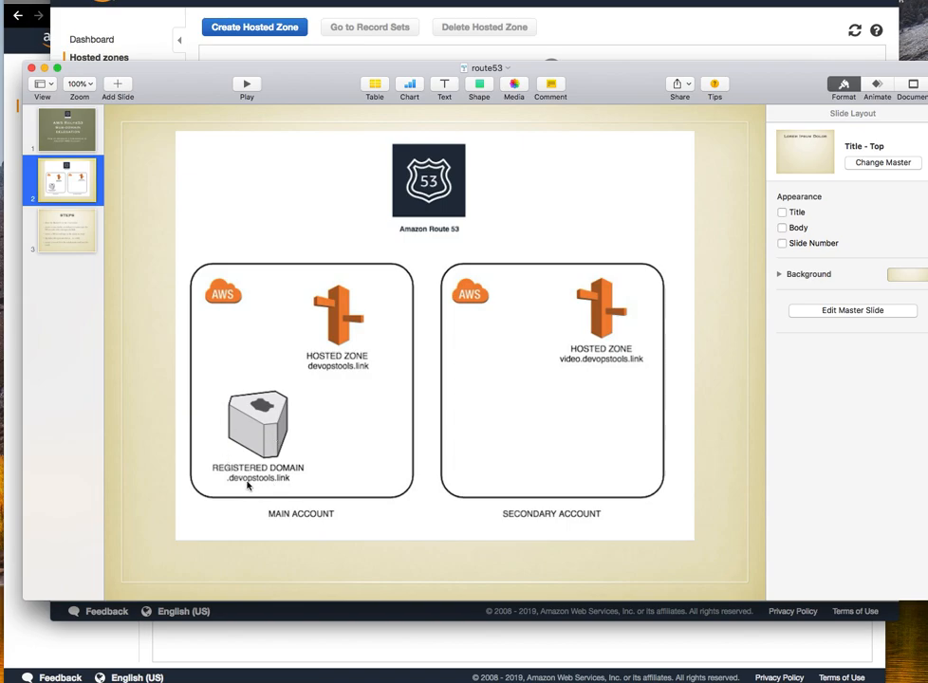
pyautogui.moveTo(319, 457)
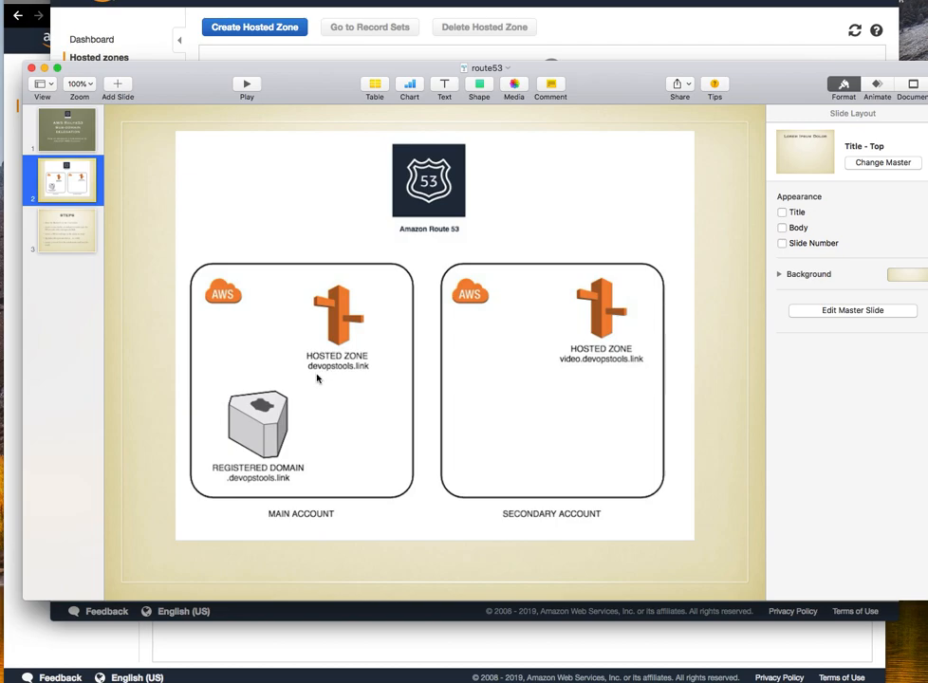
pyautogui.moveTo(539, 277)
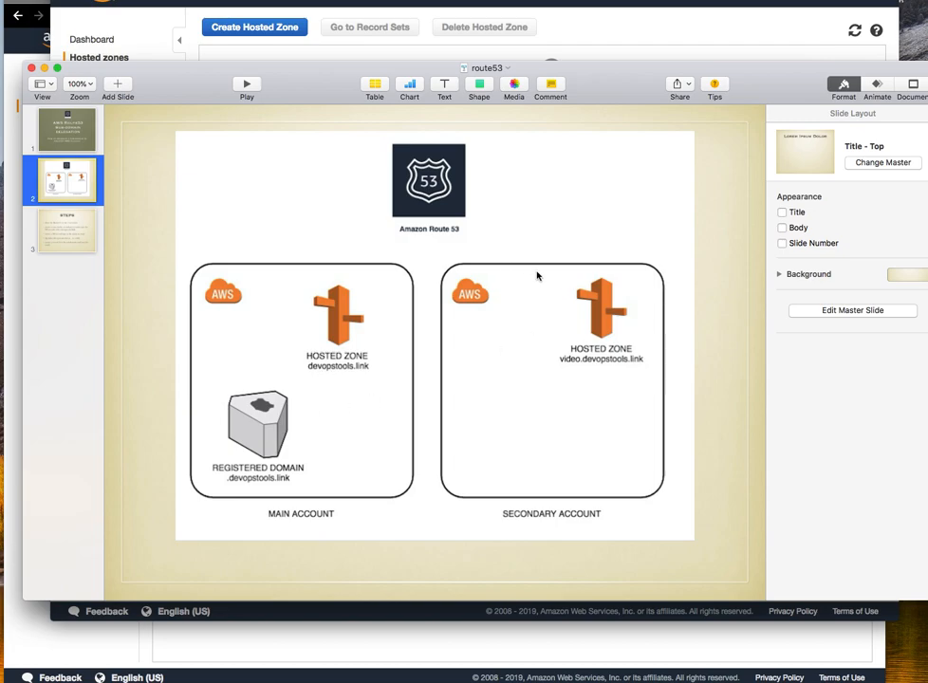
pyautogui.moveTo(577, 370)
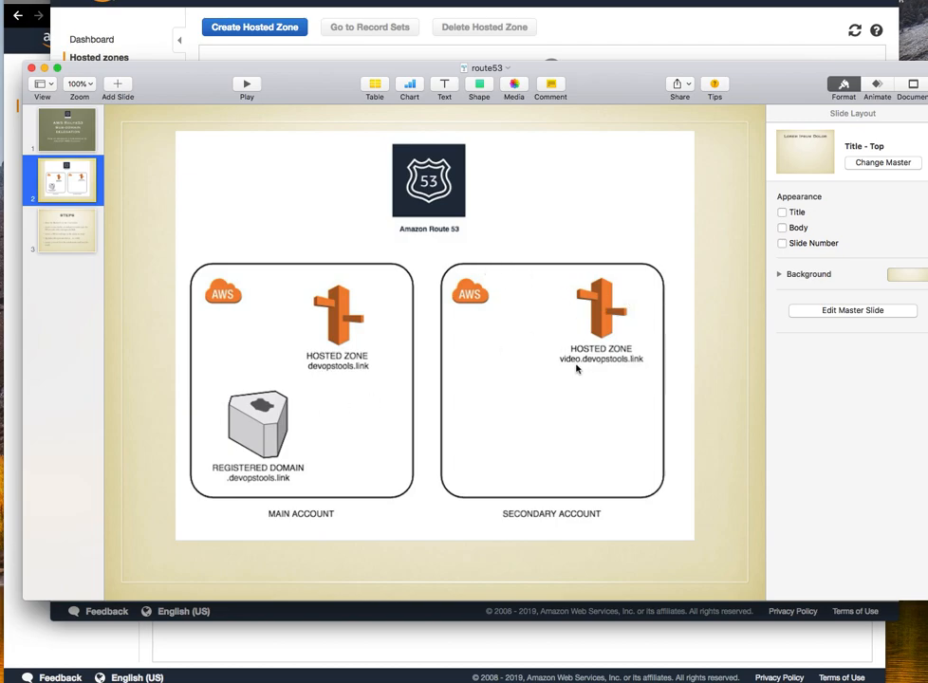
pyautogui.moveTo(633, 368)
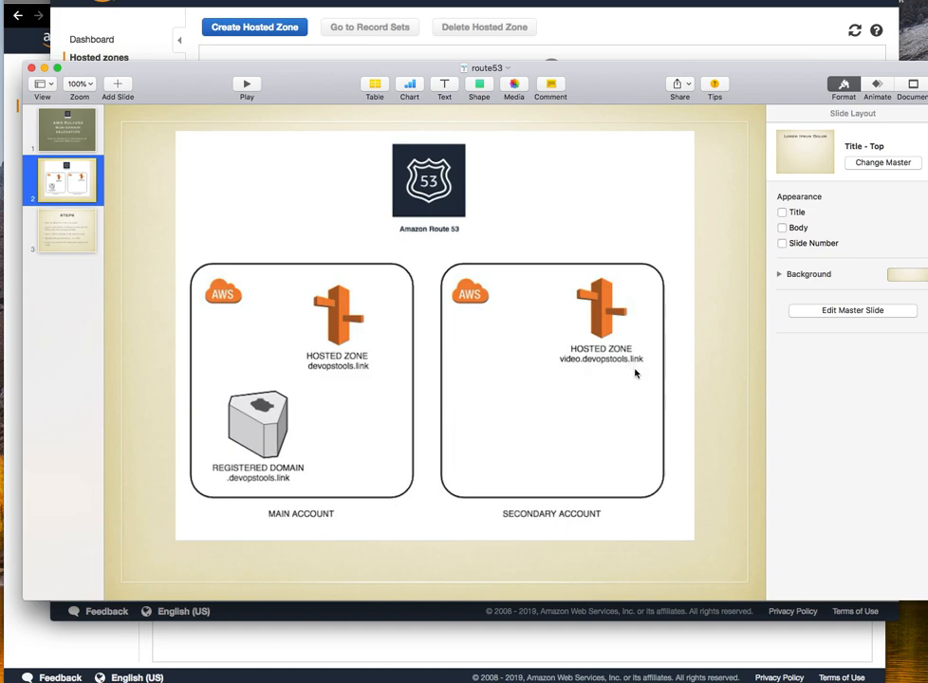
pyautogui.moveTo(226, 182)
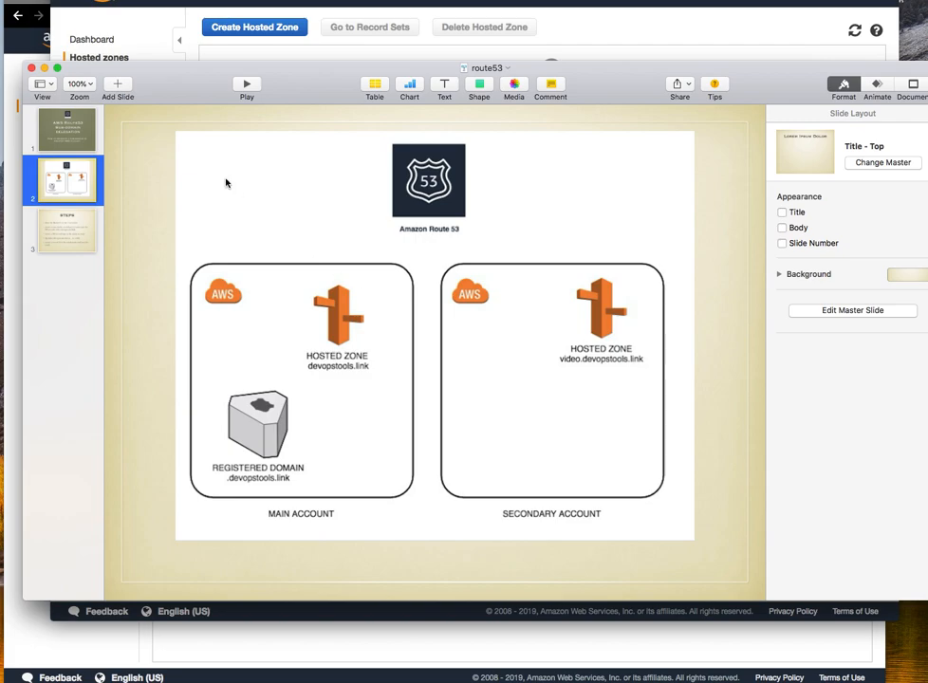
pyautogui.click(63, 230)
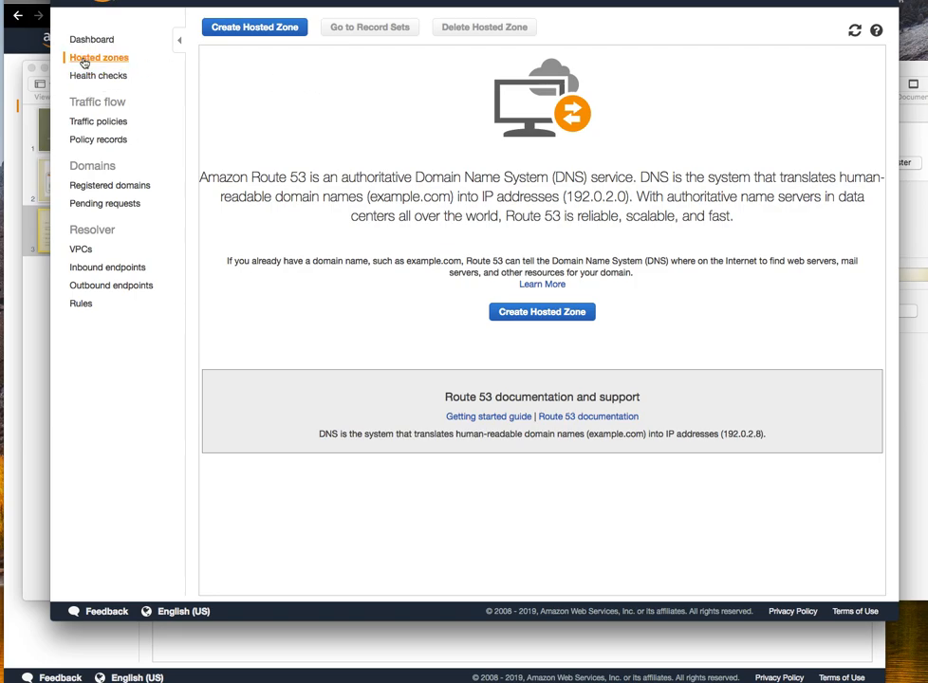
pyautogui.moveTo(110, 186)
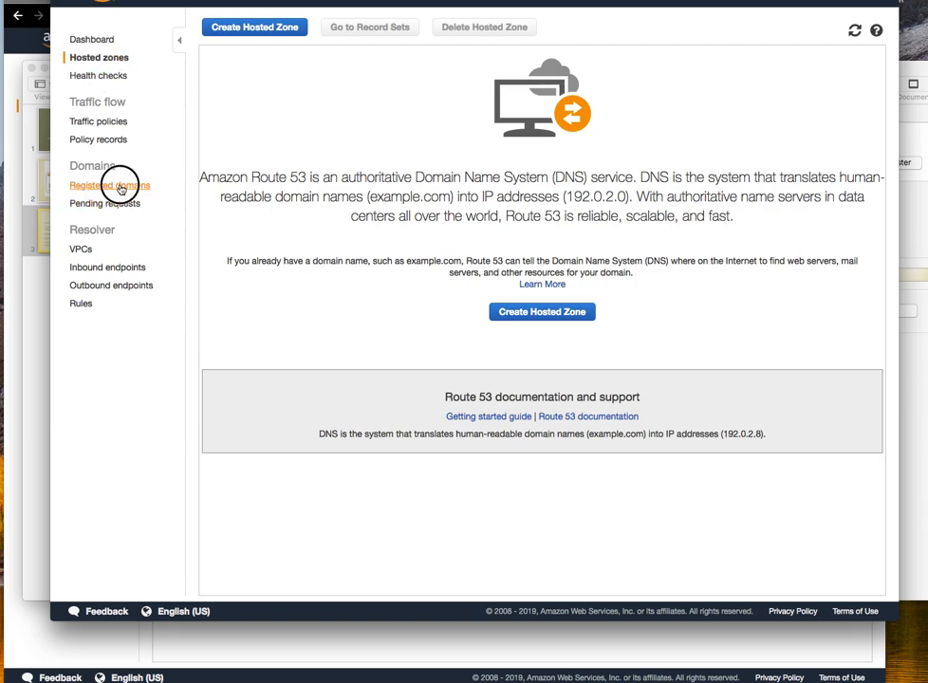
pyautogui.click(110, 186)
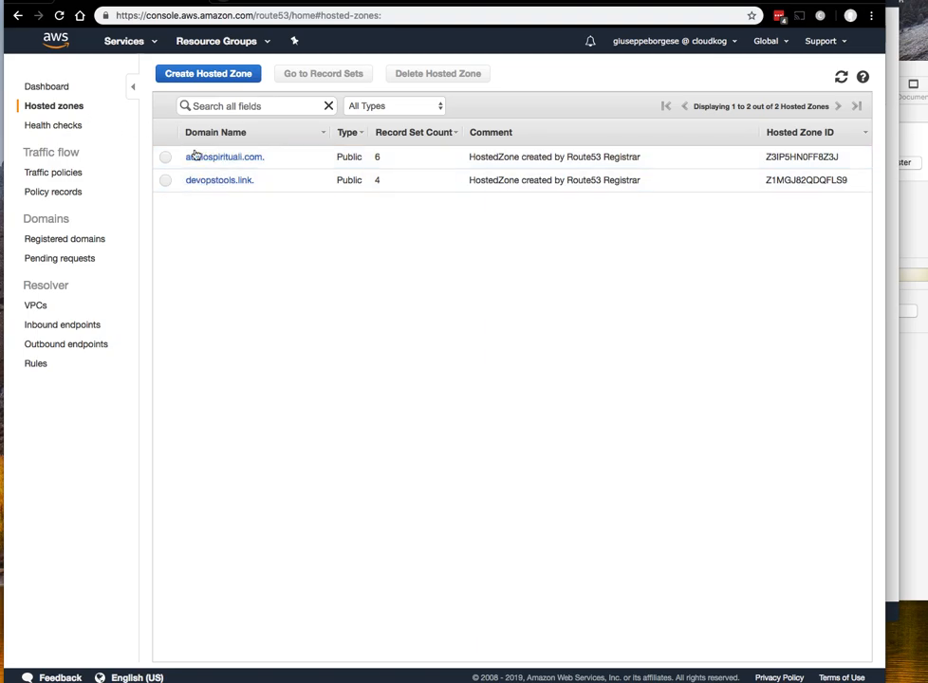
# Check the registered domains, then view the record sets of the devopstools.link zone
pyautogui.click(66, 239)
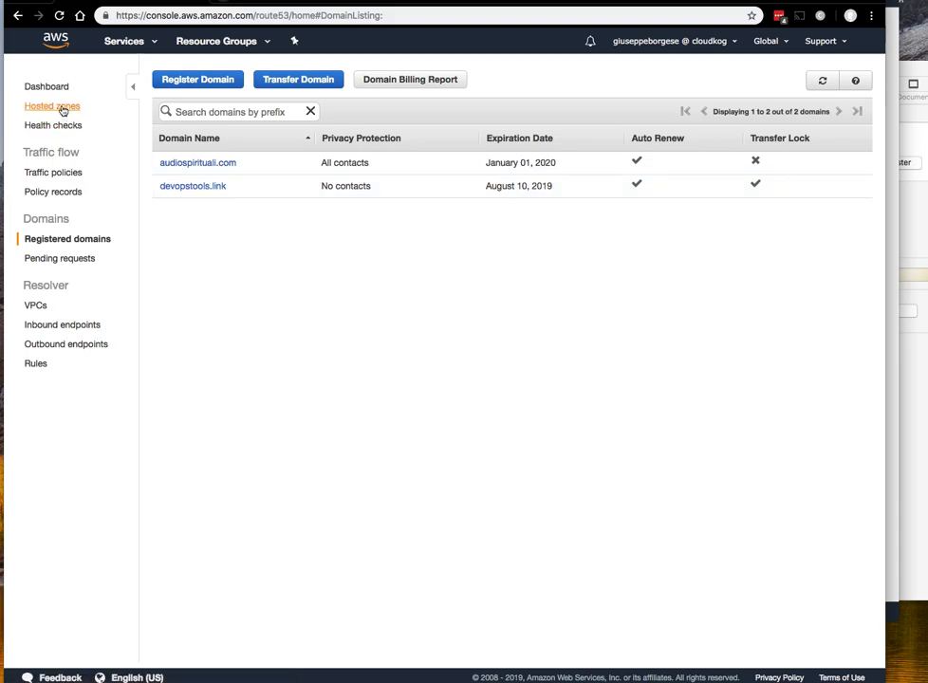
pyautogui.click(53, 106)
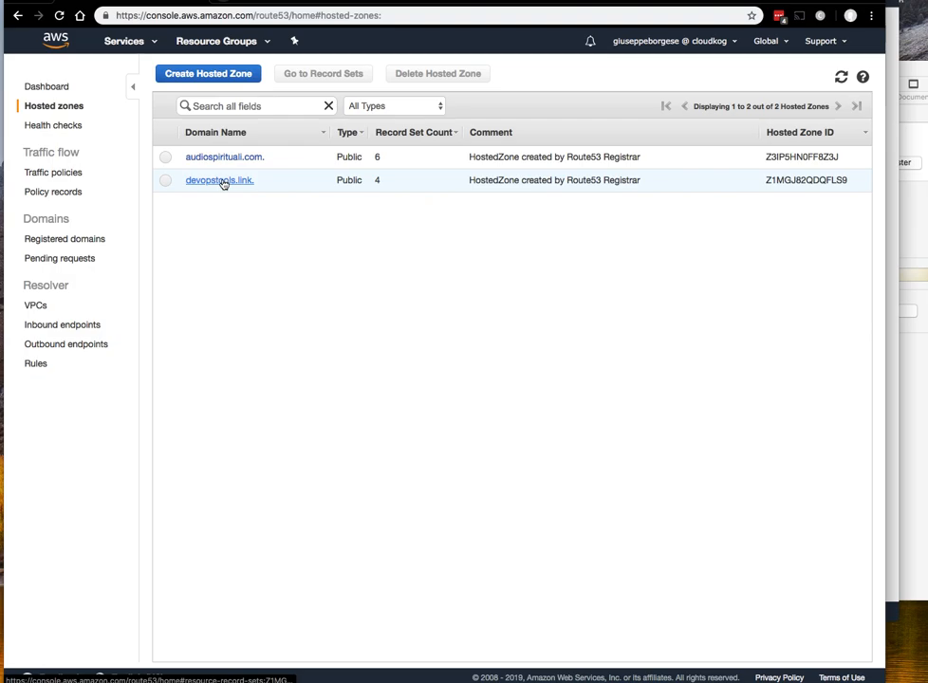
pyautogui.click(219, 178)
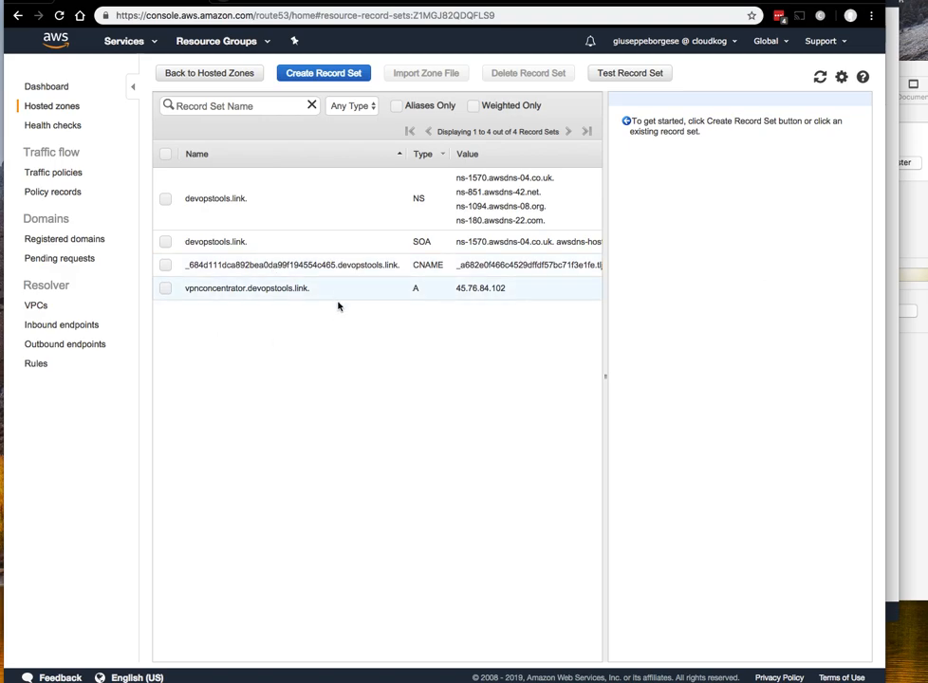
pyautogui.moveTo(476, 383)
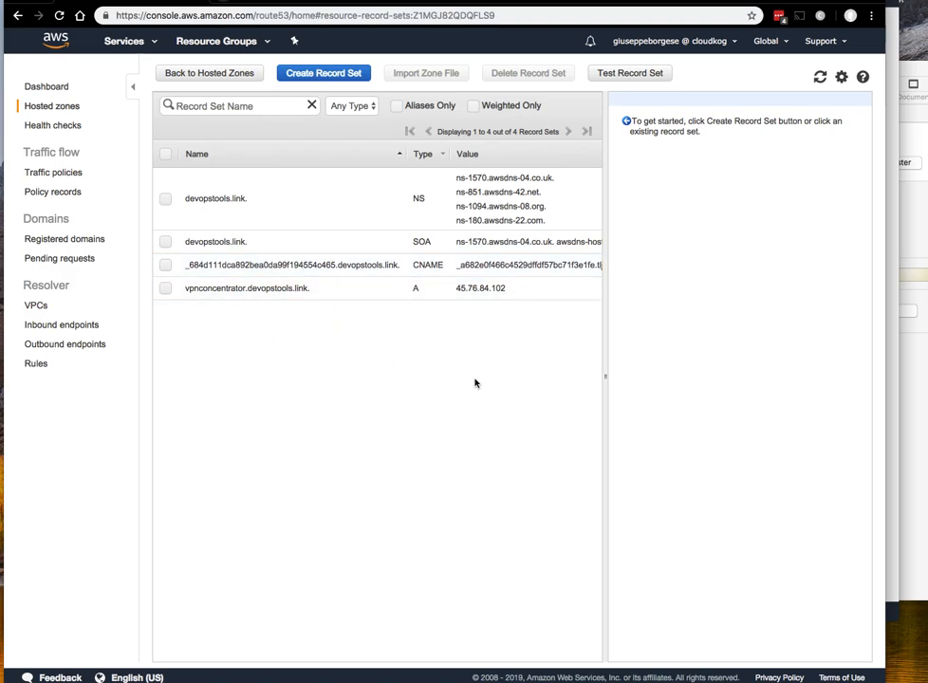
pyautogui.moveTo(251, 307)
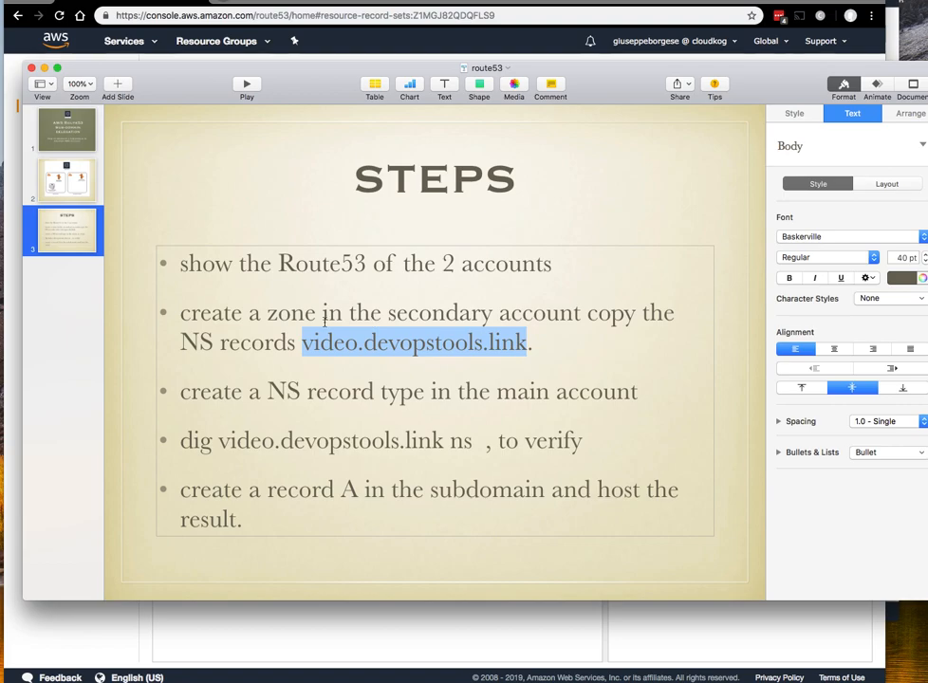
pyautogui.moveTo(550, 337)
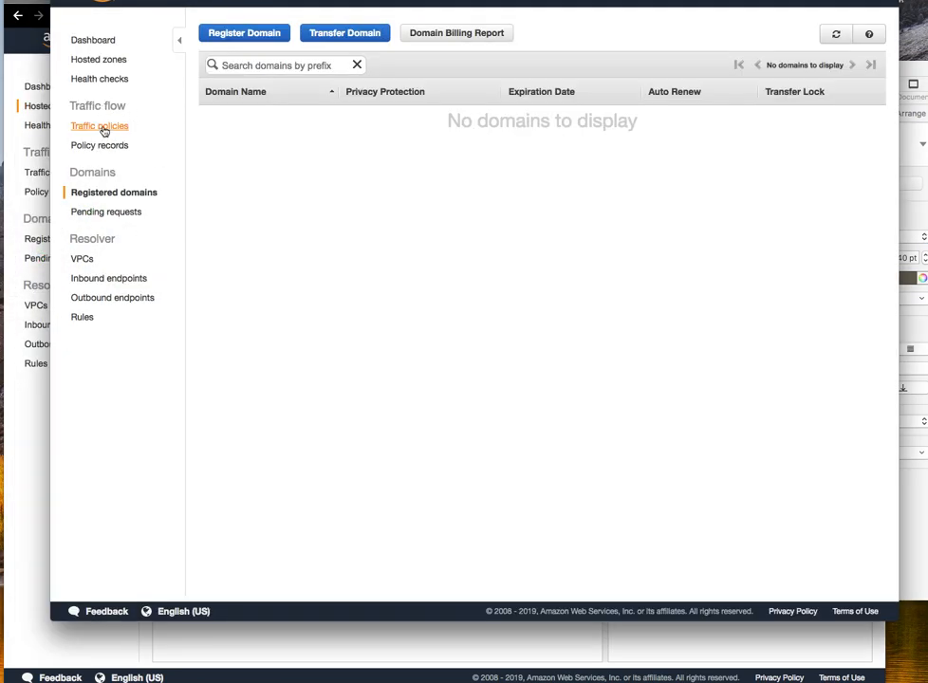
# In the second account, create public hosted zone video.devopstools.link with comment 'tmp for video'
pyautogui.click(99, 58)
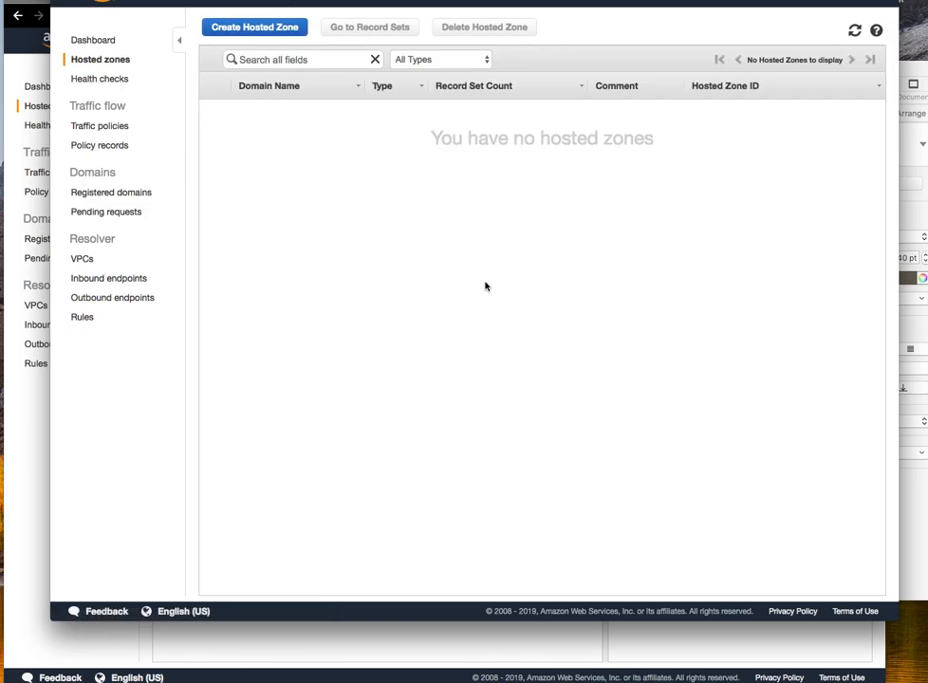
pyautogui.moveTo(98, 78)
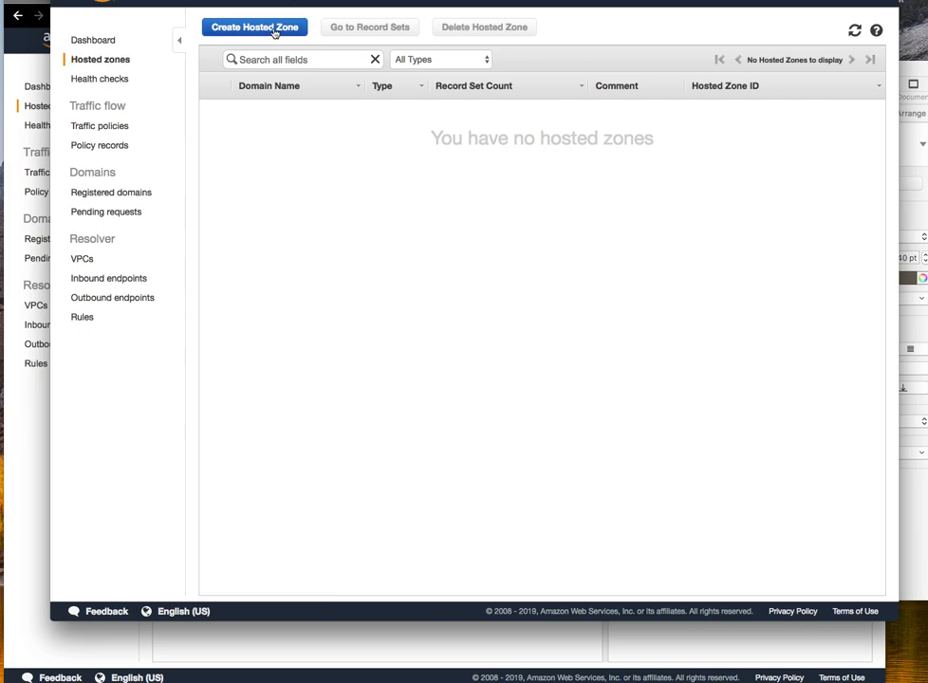
pyautogui.click(254, 27)
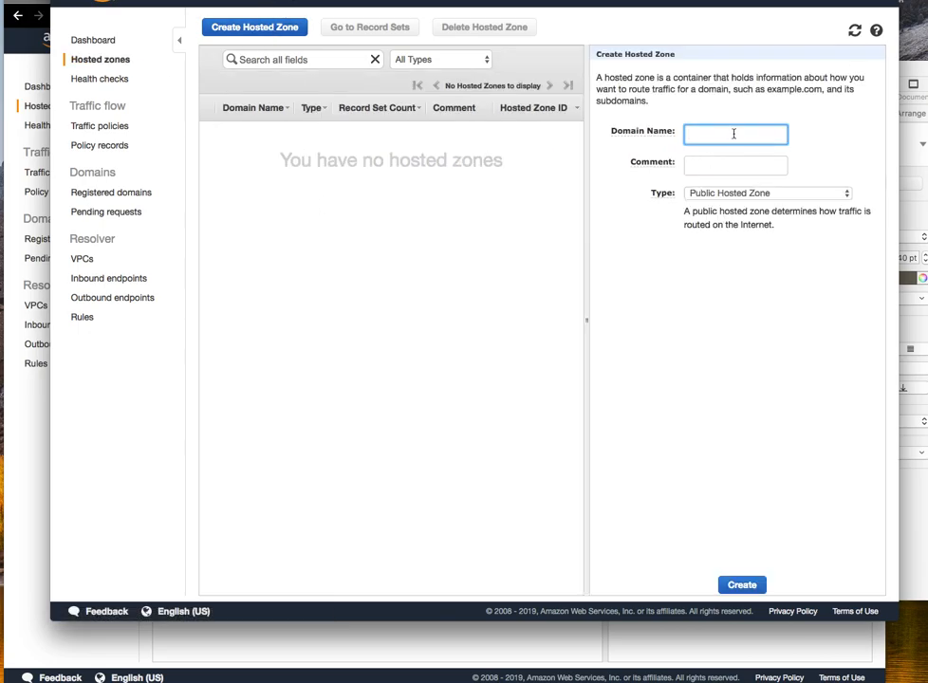
pyautogui.write('video.devopstools.link')
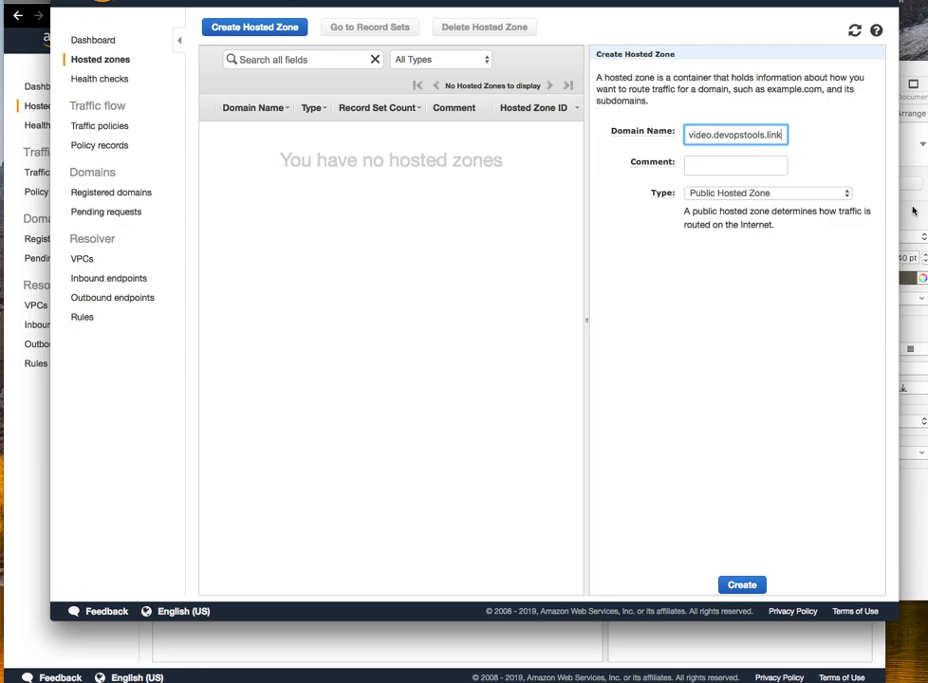
pyautogui.click(736, 165)
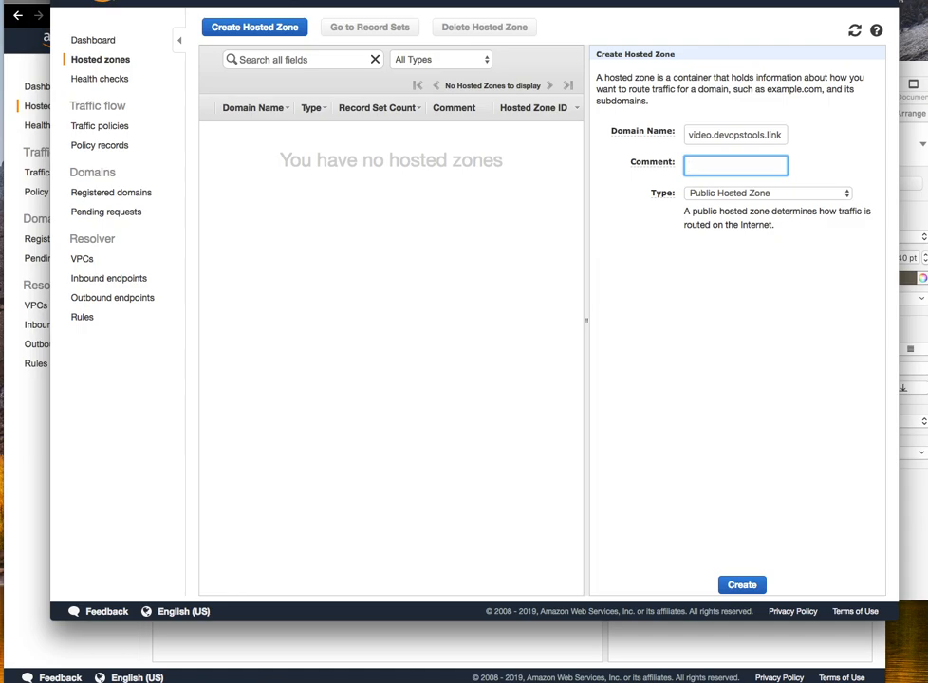
pyautogui.write('tmp for video')
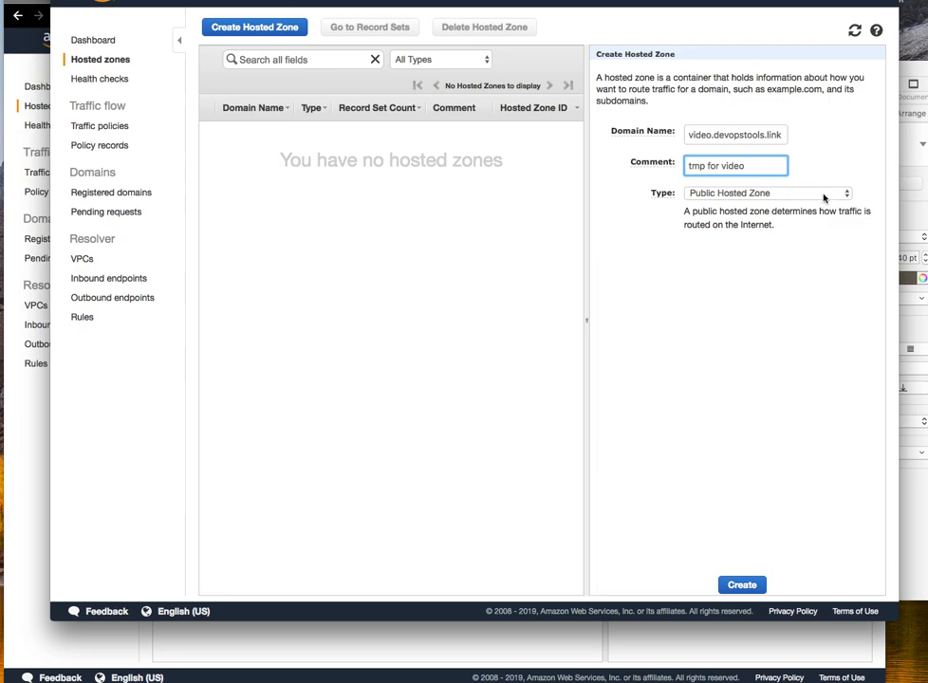
pyautogui.click(766, 193)
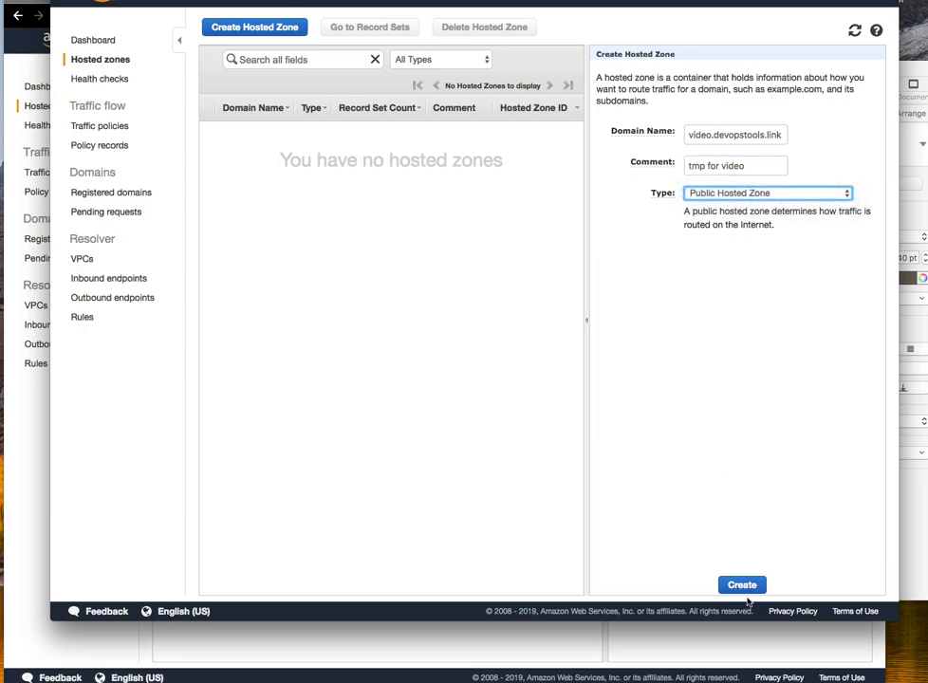
pyautogui.click(742, 585)
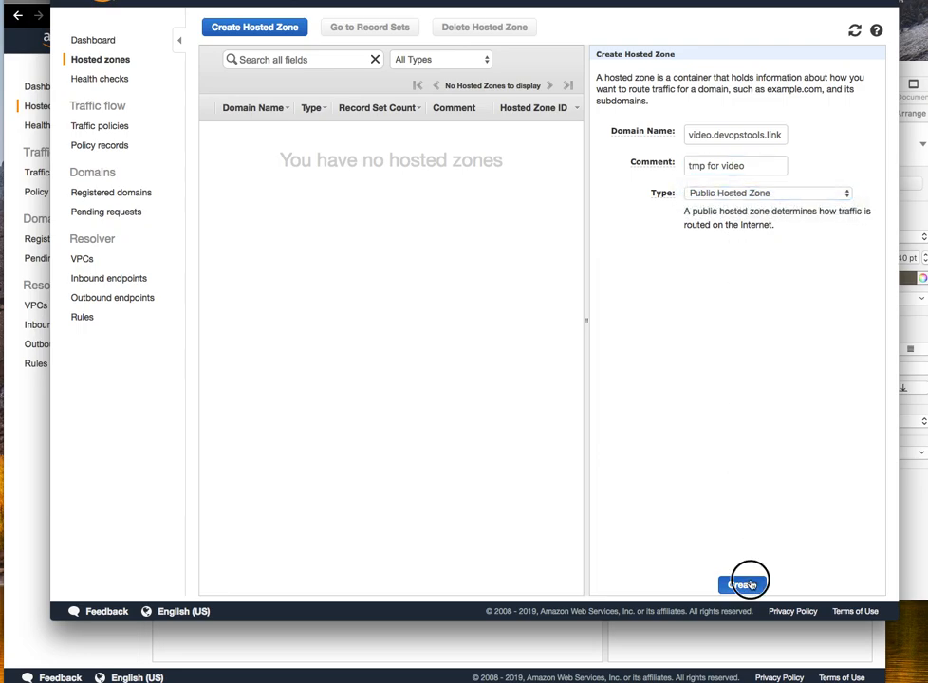
pyautogui.click(744, 579)
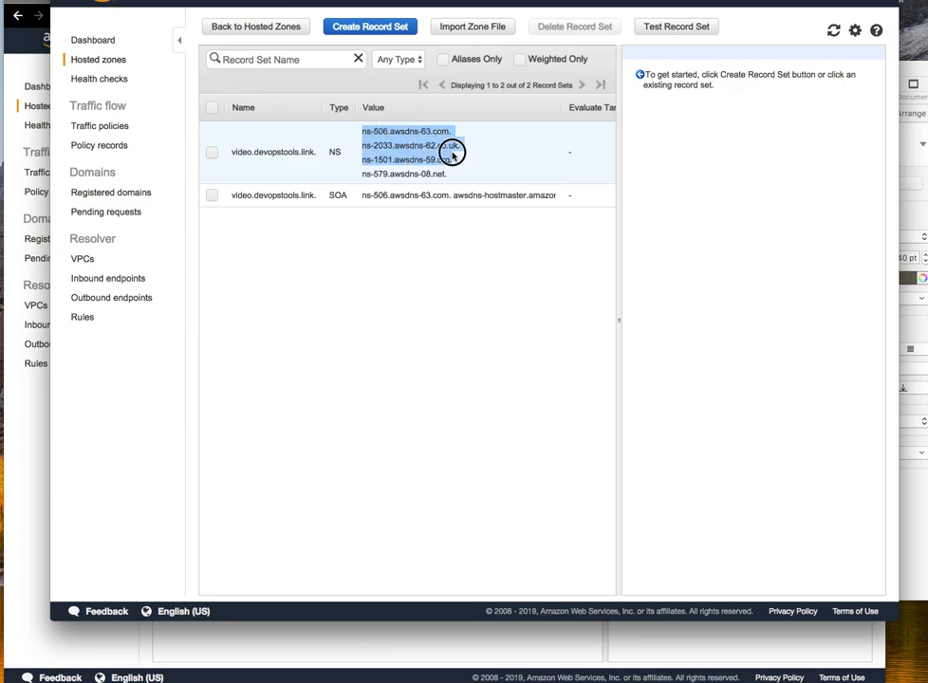
# View the new zone's NS record set to copy its four name server values
pyautogui.click(408, 152)
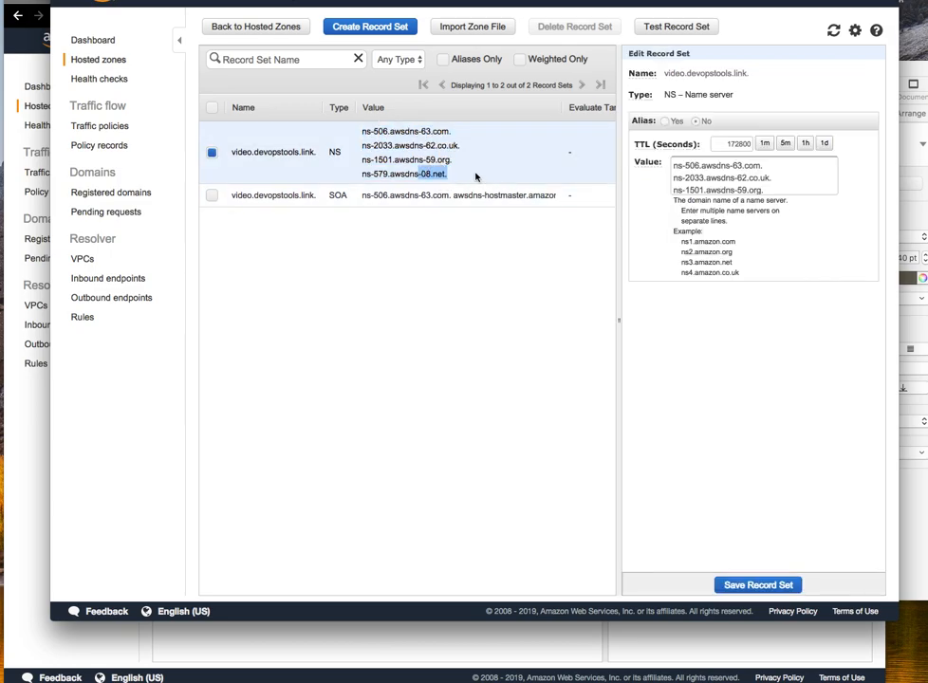
pyautogui.moveTo(380, 133)
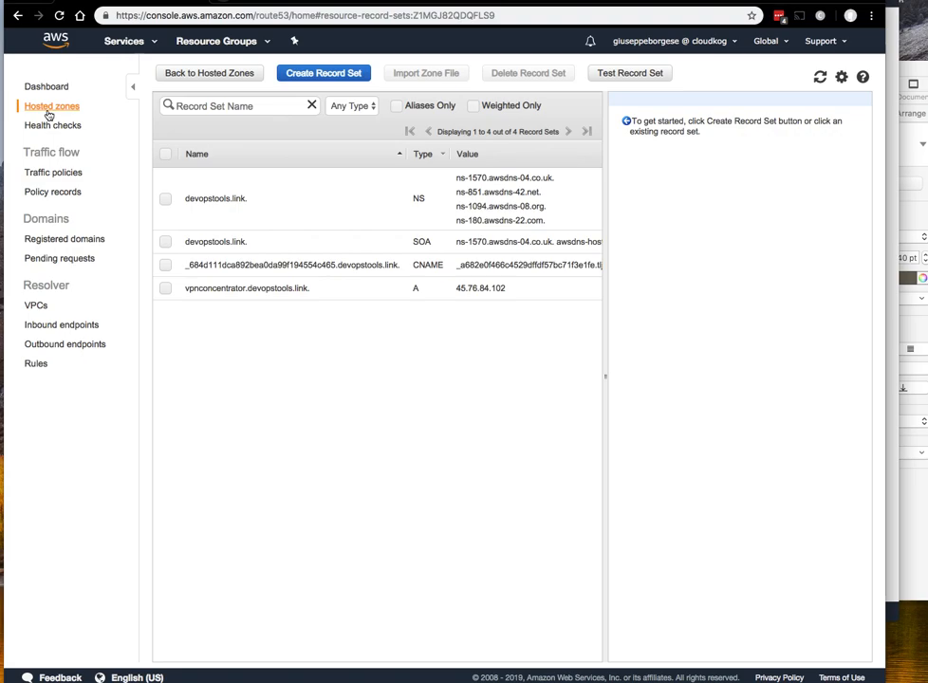
pyautogui.moveTo(247, 241)
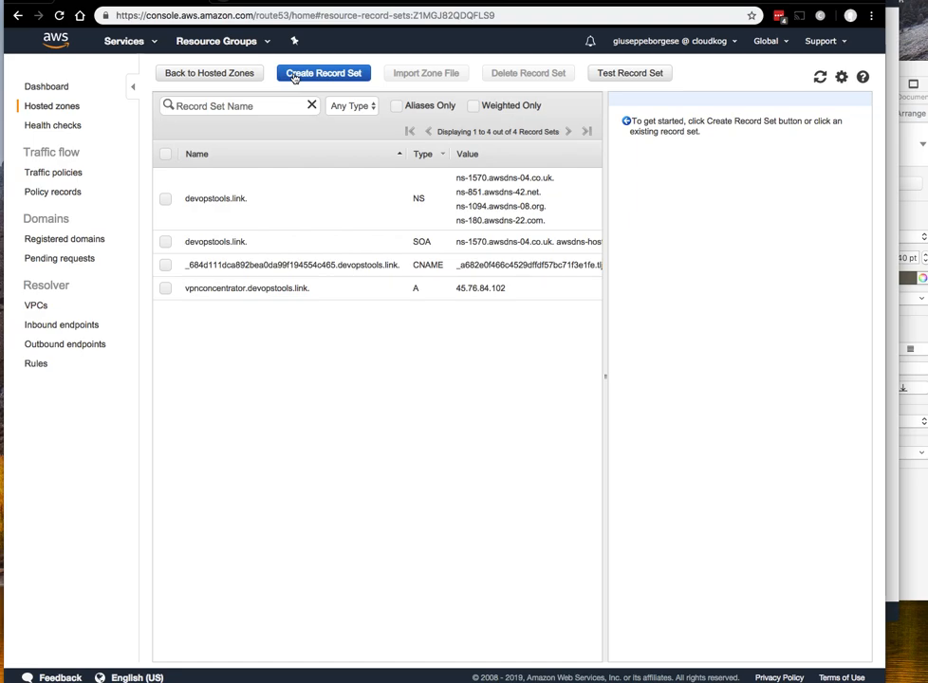
# Add NS record video in devopstools.link with TTL one minute and the four copied name servers
pyautogui.click(323, 72)
pyautogui.write('v')
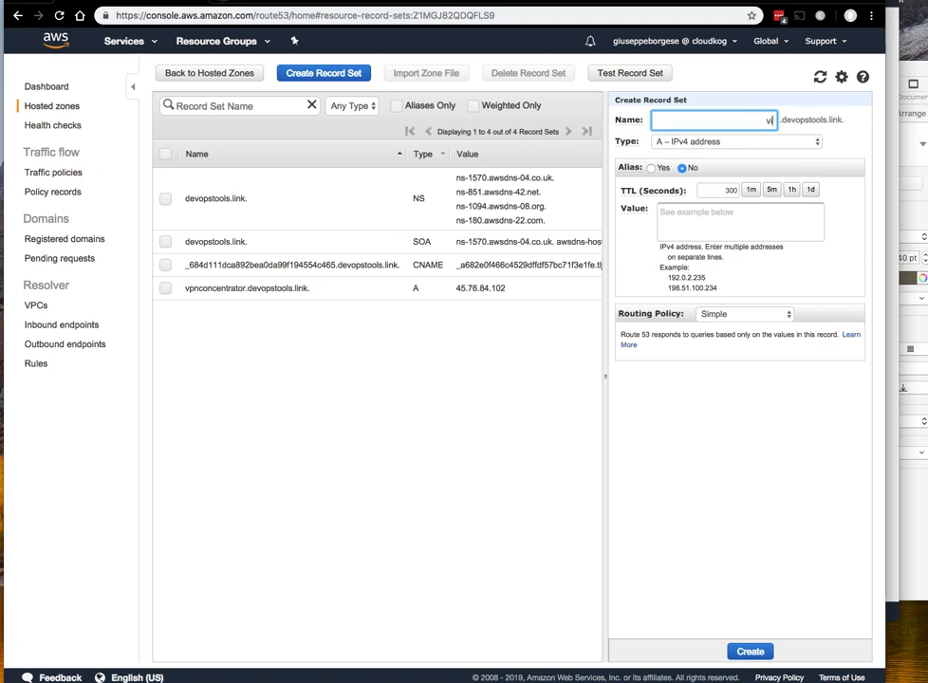
pyautogui.click(736, 140)
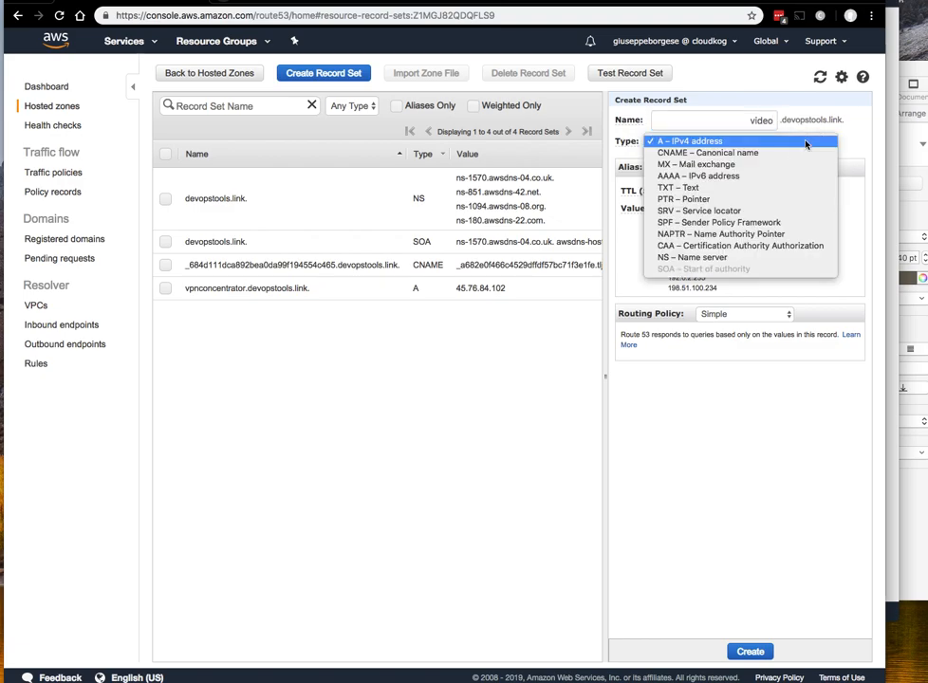
pyautogui.moveTo(789, 175)
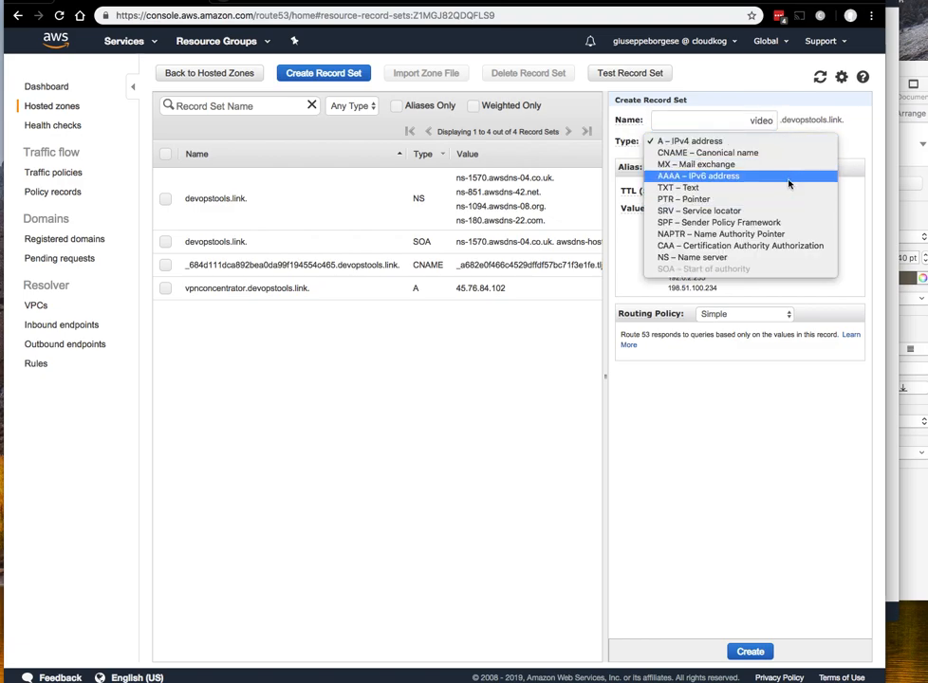
pyautogui.click(692, 258)
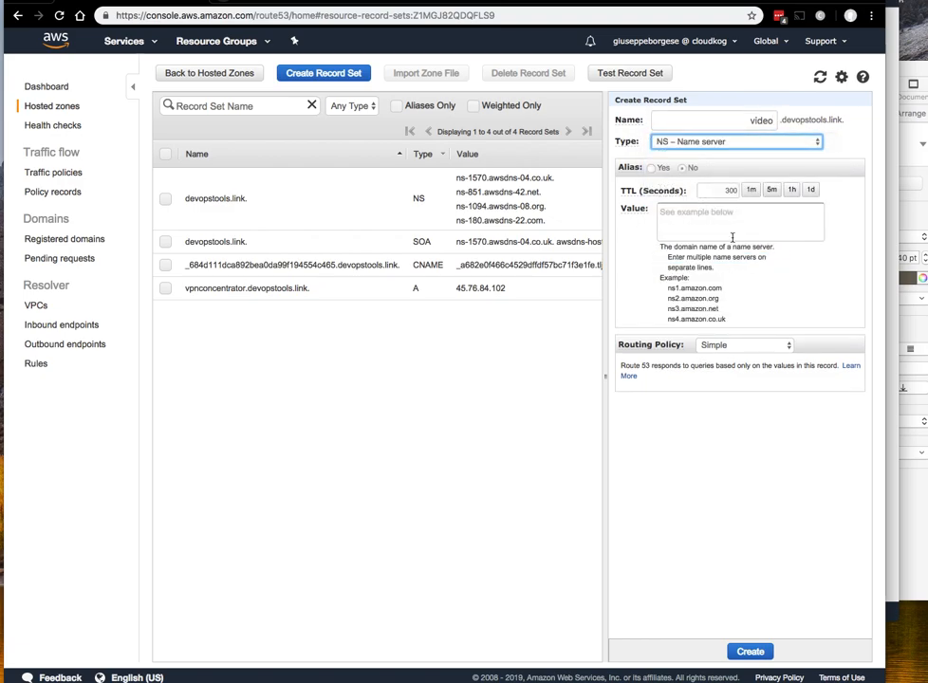
pyautogui.click(751, 189)
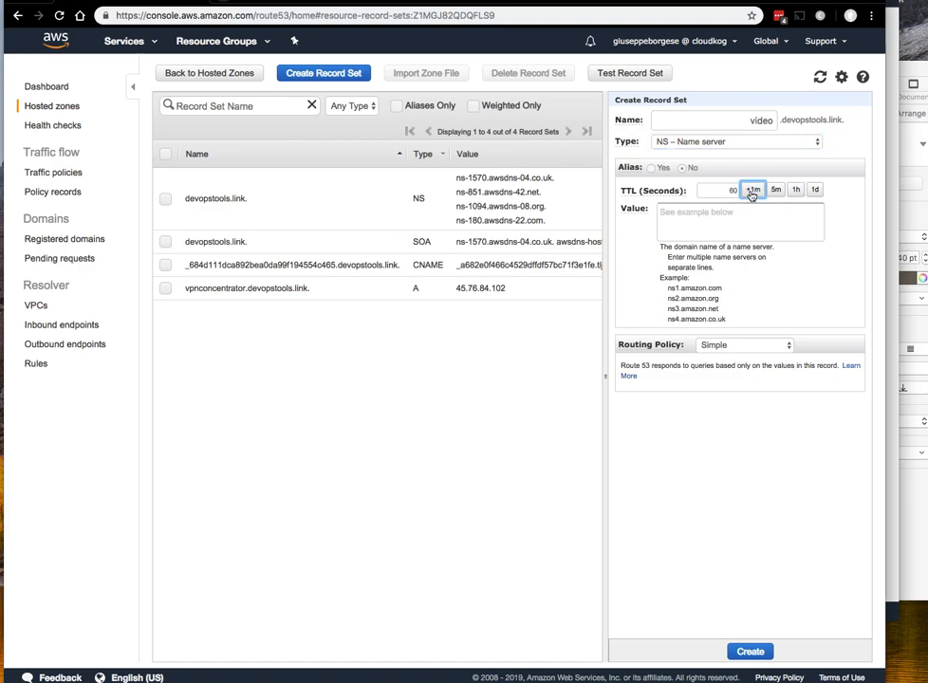
pyautogui.click(774, 189)
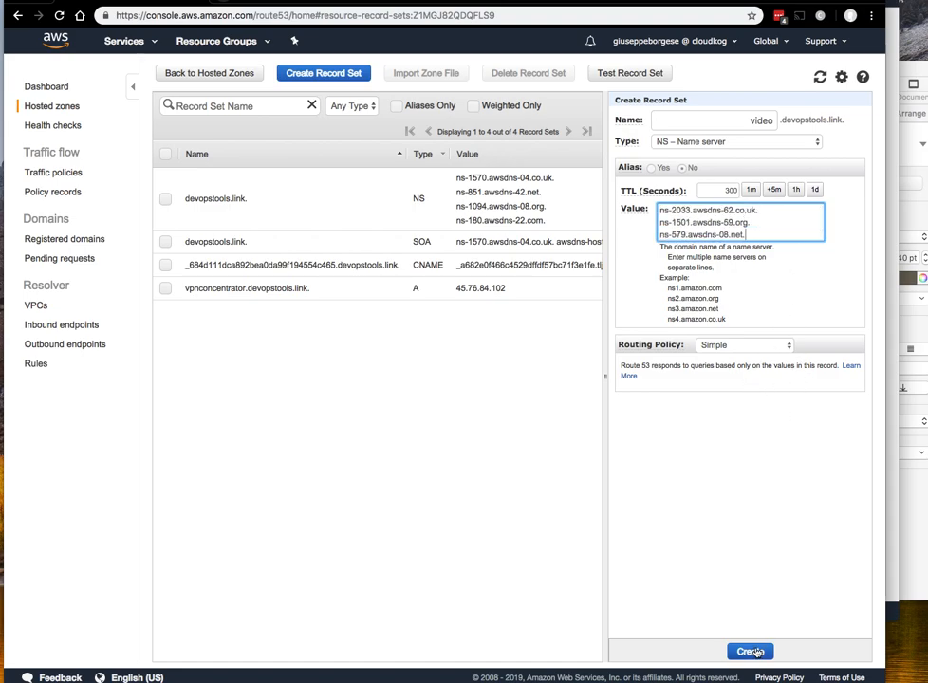
pyautogui.click(749, 651)
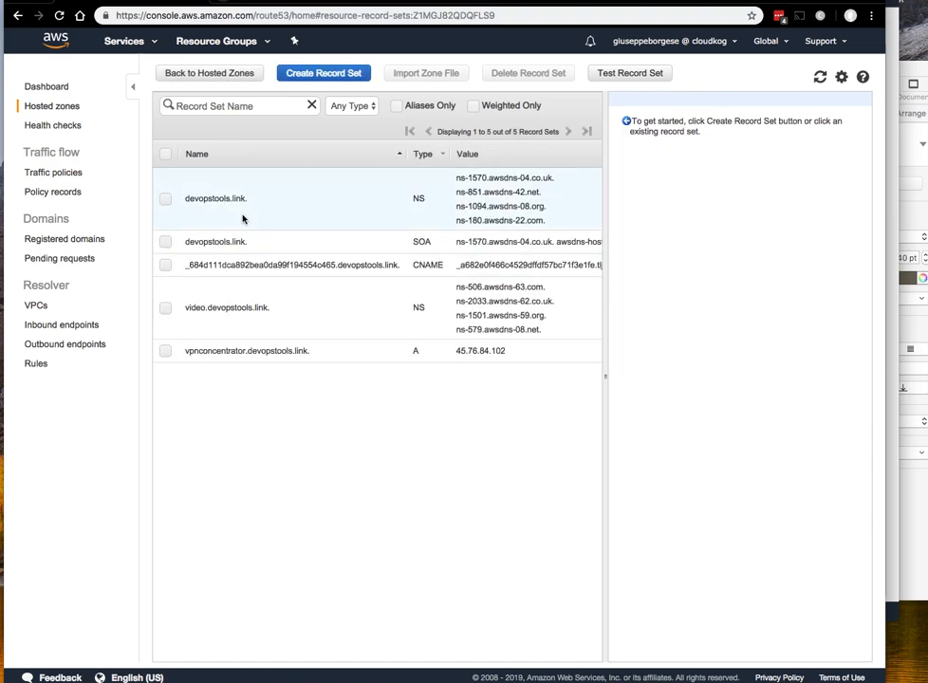
pyautogui.moveTo(239, 318)
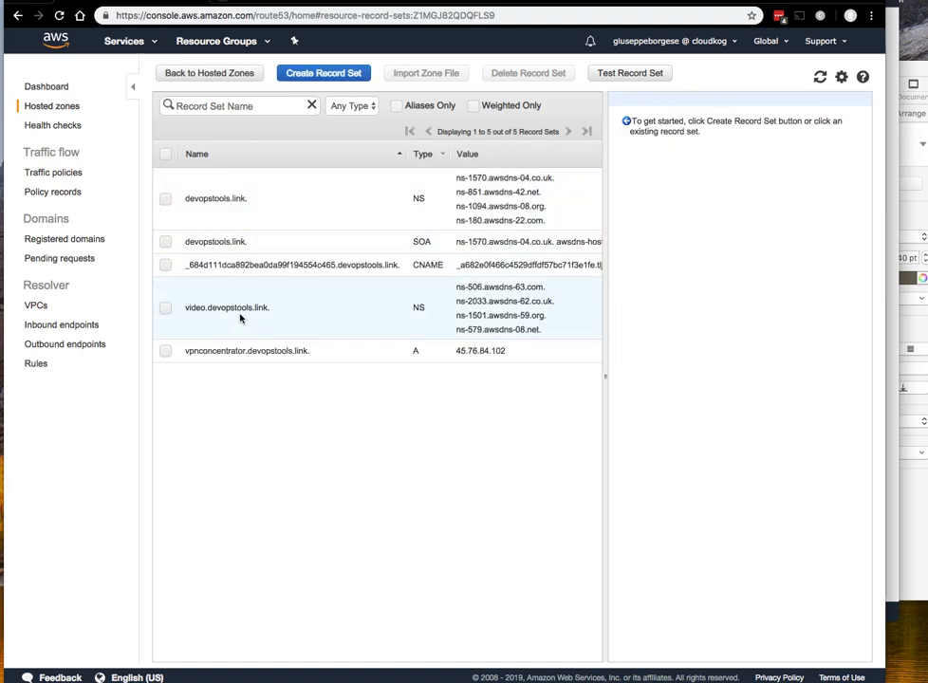
pyautogui.click(227, 307)
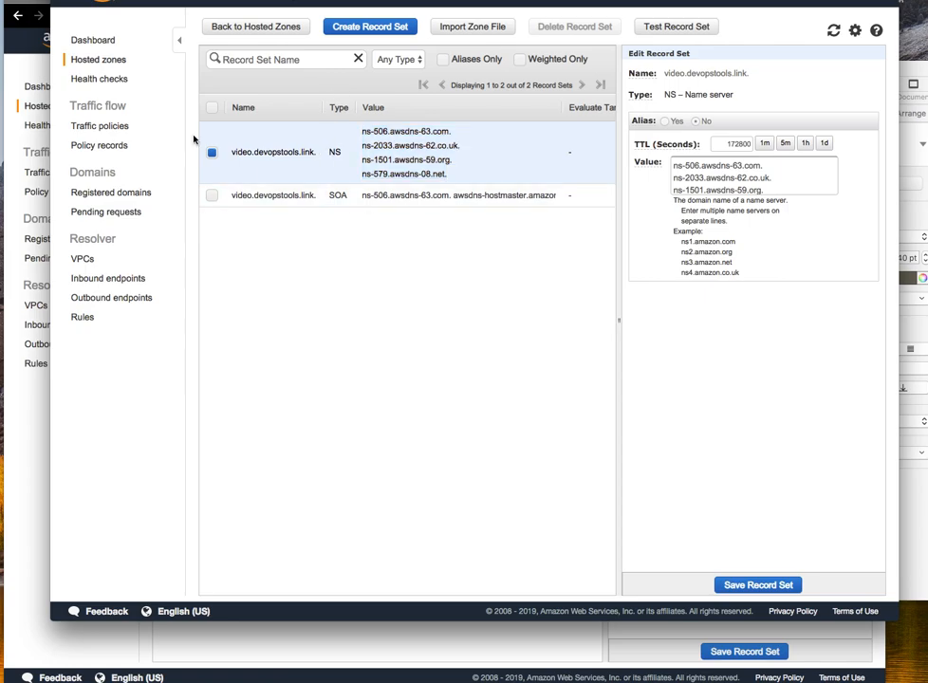
pyautogui.moveTo(414, 270)
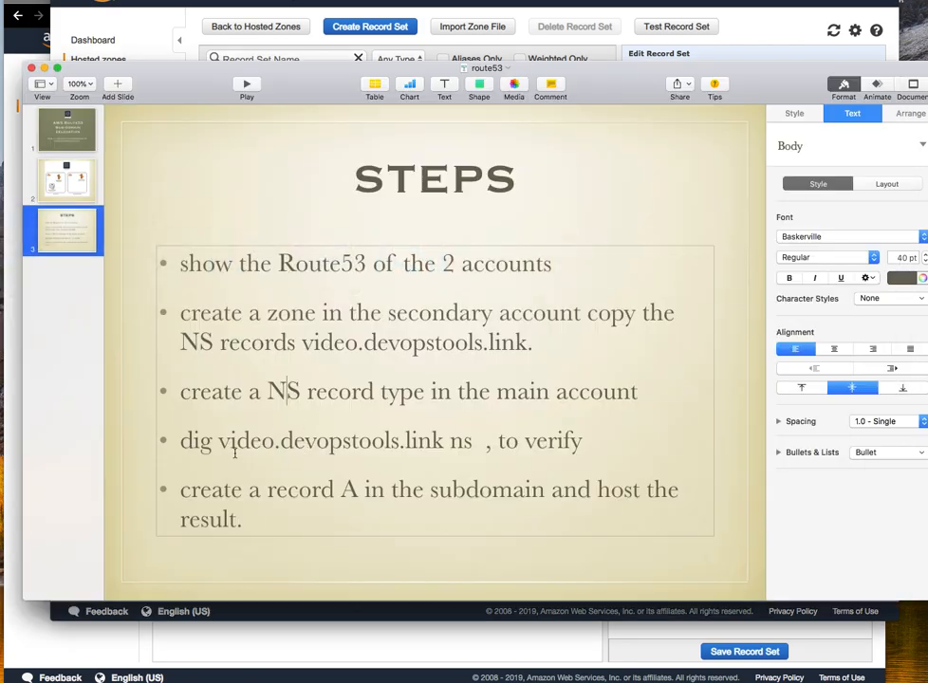
# Review the steps slide and bring up a Terminal window for the dig verification
pyautogui.doubleClick(243, 440)
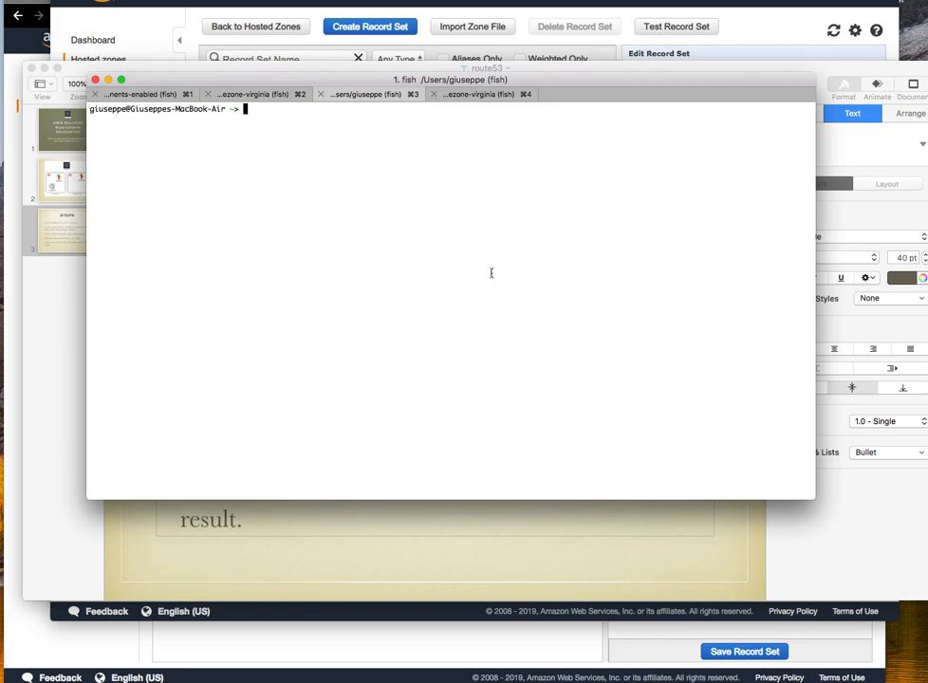
pyautogui.moveTo(491, 277)
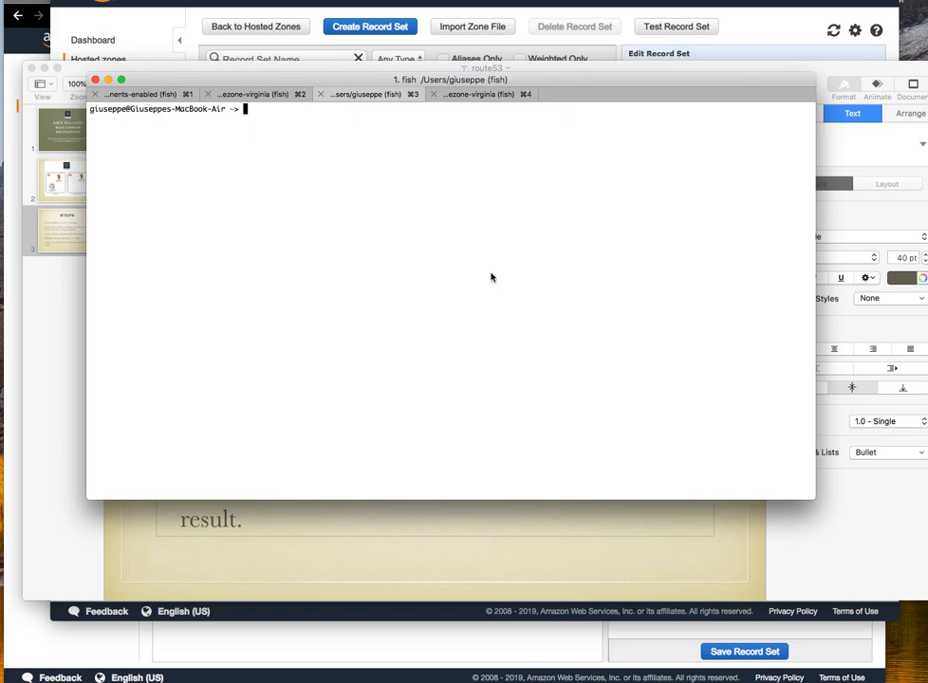
# Run 'dig video.devopstools.link ns' and get back the four awsdns name servers
pyautogui.write('dig video.devopstools.link ns')
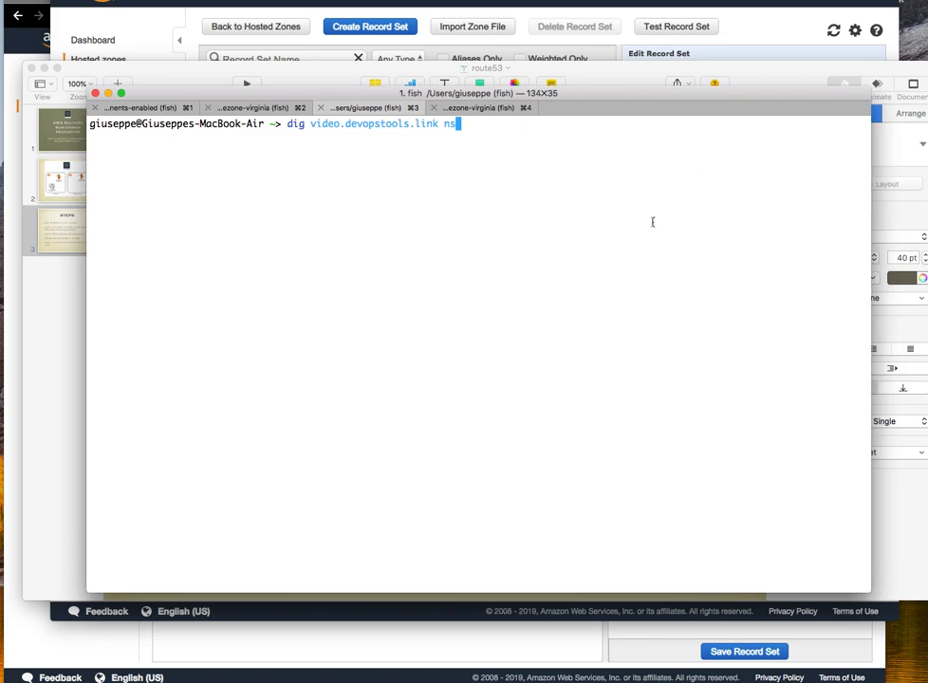
pyautogui.press('Return')
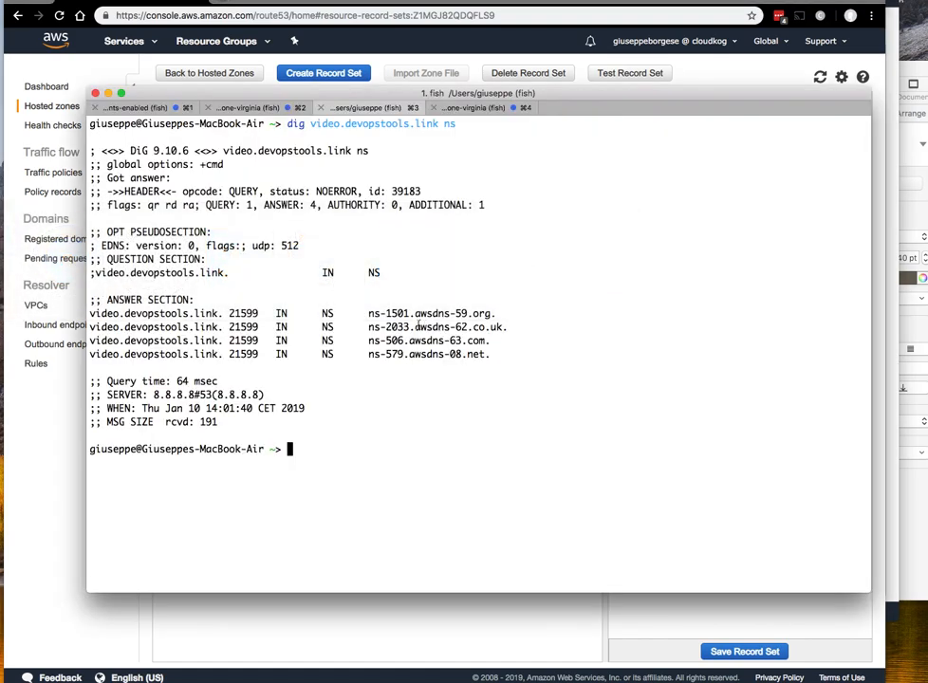
pyautogui.moveTo(584, 148)
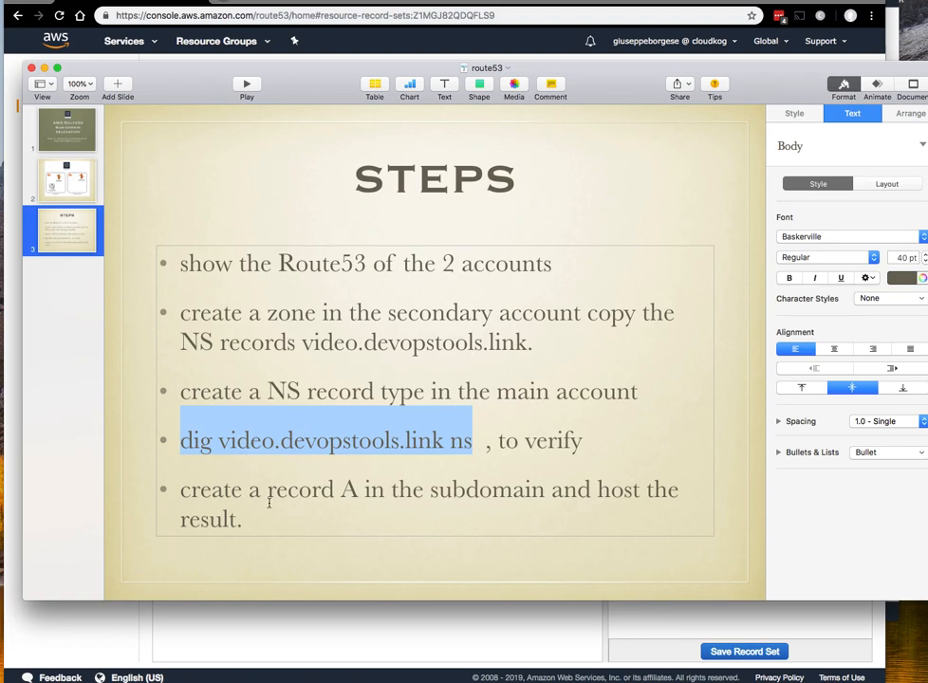
pyautogui.moveTo(391, 489)
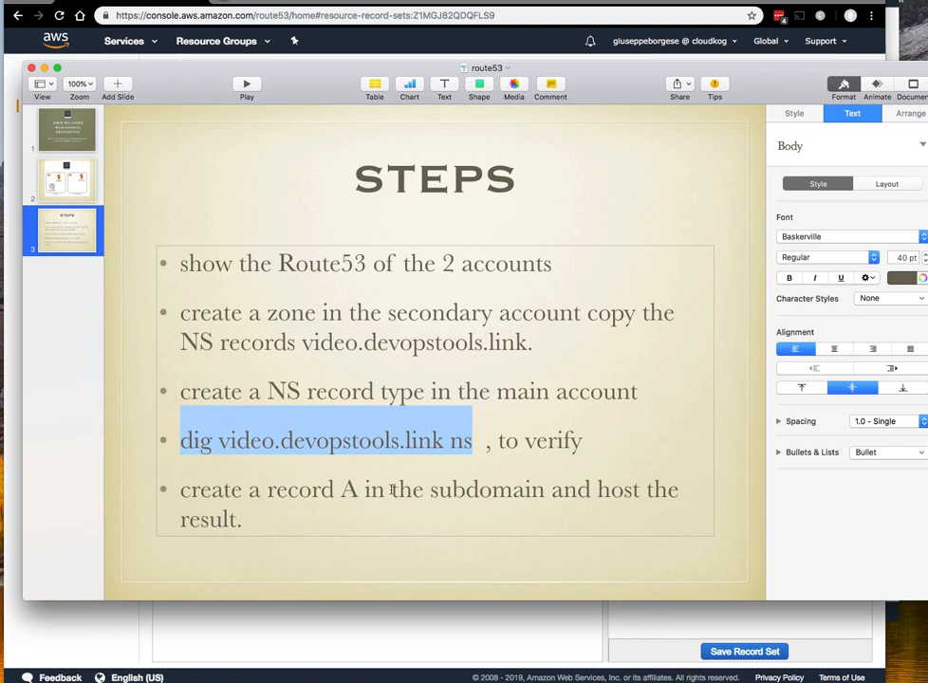
pyautogui.moveTo(719, 10)
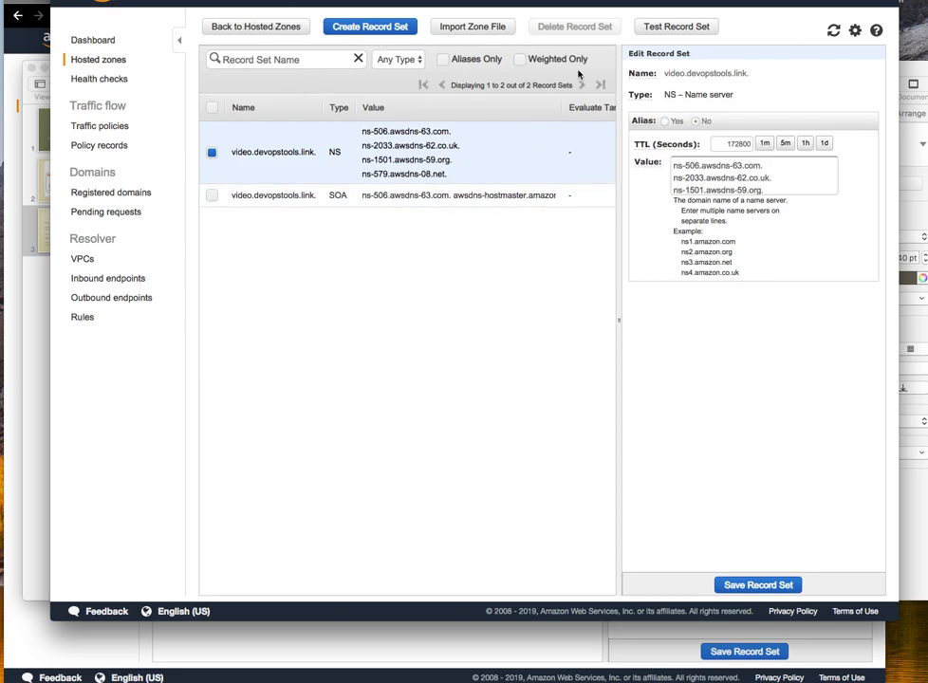
# Create A record test.video.devopstools.link pointing to 8.8.8.8 and view its details
pyautogui.click(368, 26)
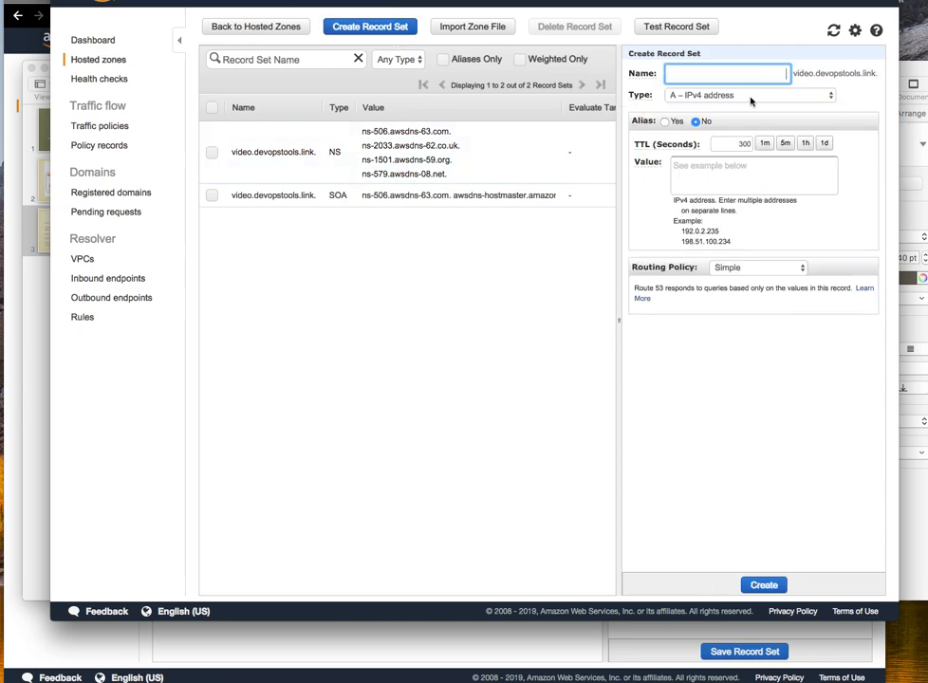
pyautogui.write('test')
pyautogui.click(753, 174)
pyautogui.write('8')
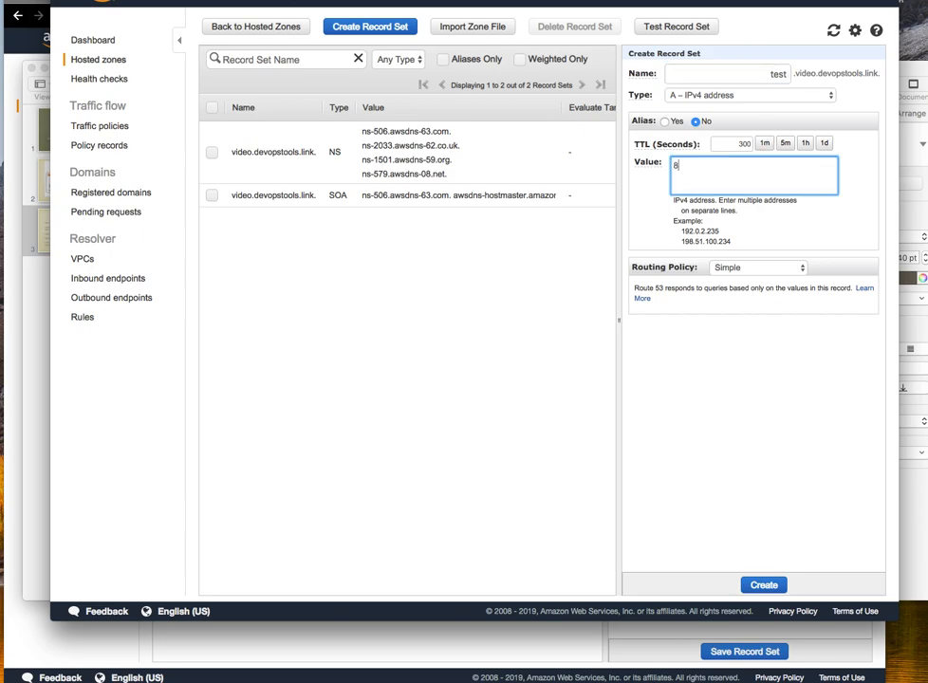
pyautogui.write('.8.8.8')
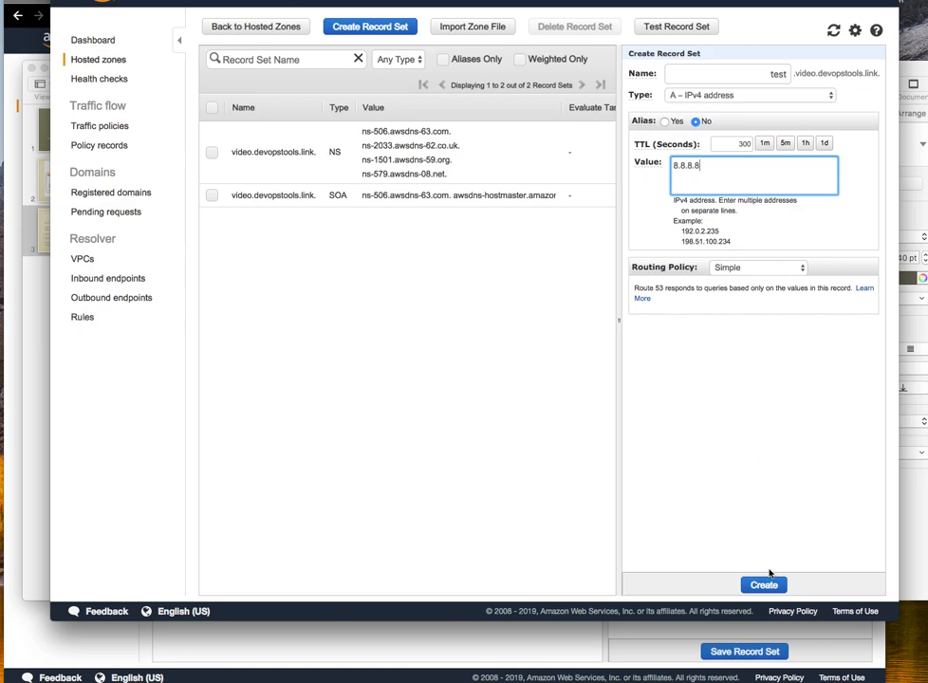
pyautogui.click(762, 584)
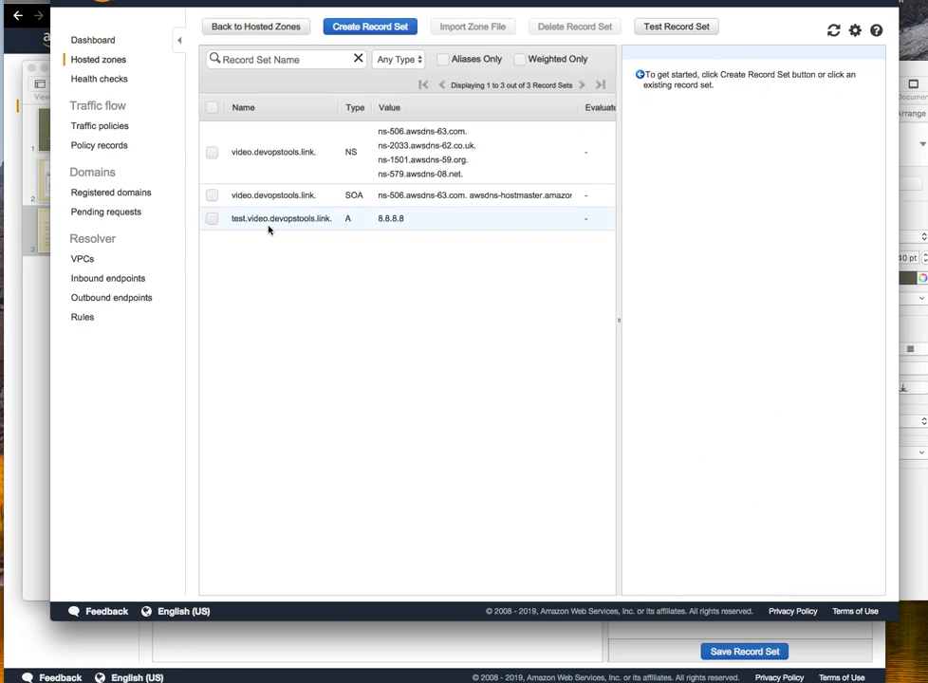
pyautogui.click(280, 218)
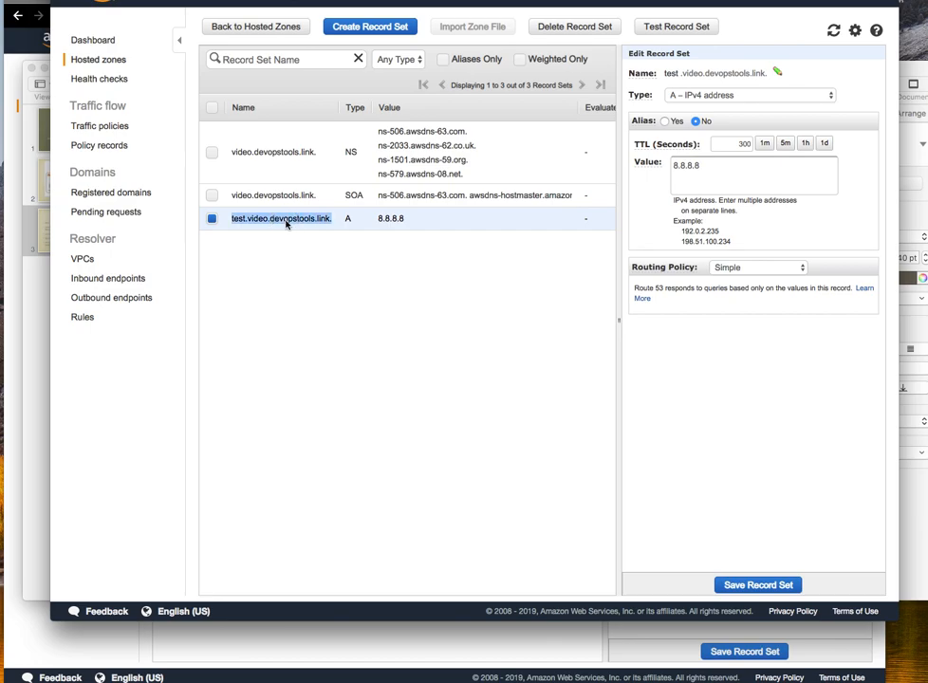
pyautogui.moveTo(330, 239)
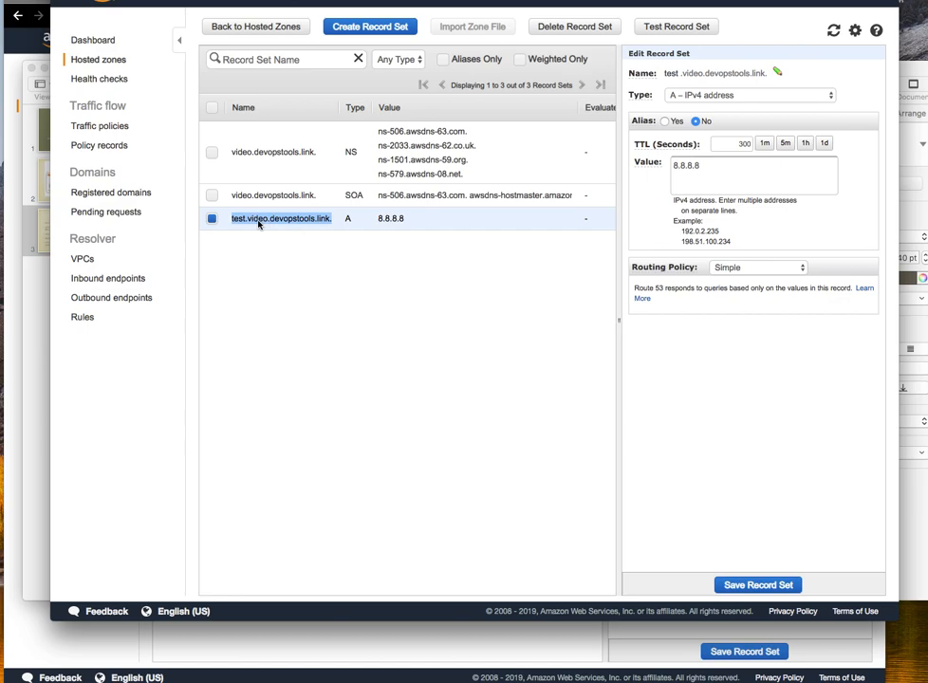
pyautogui.moveTo(270, 228)
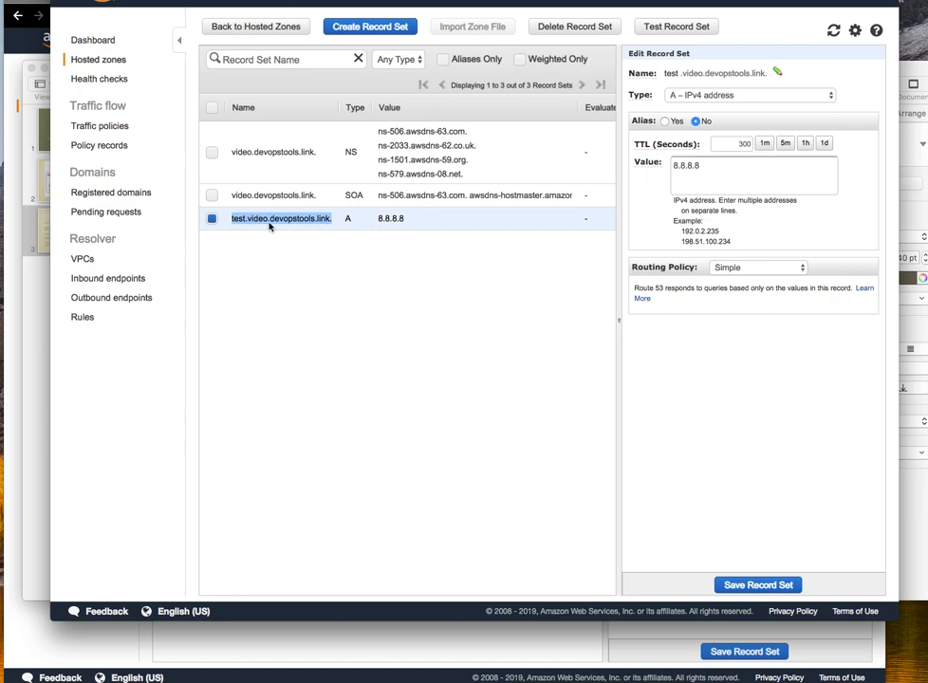
pyautogui.moveTo(175, 167)
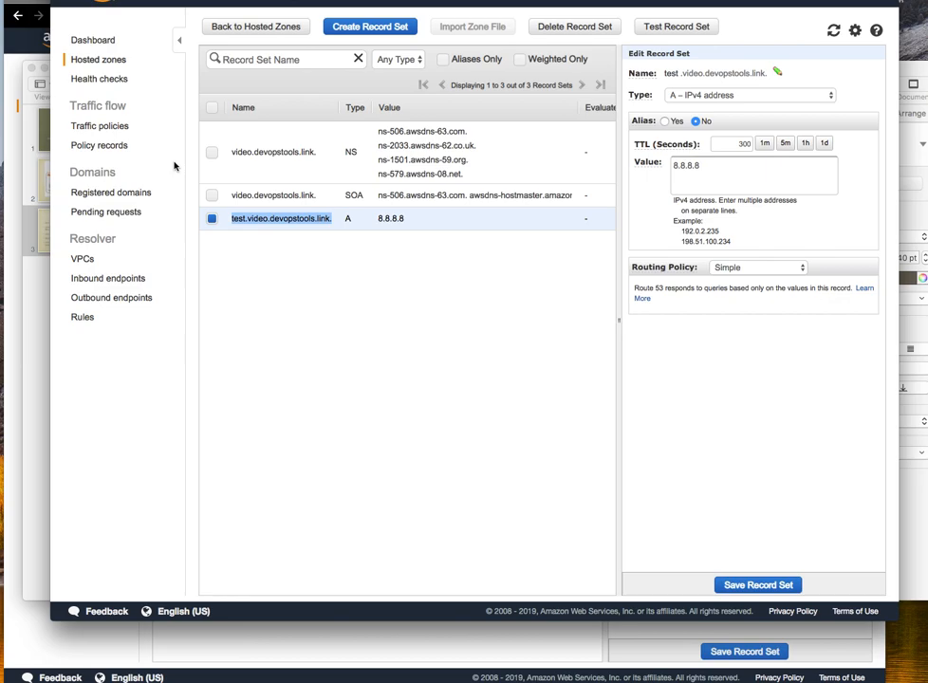
pyautogui.moveTo(288, 230)
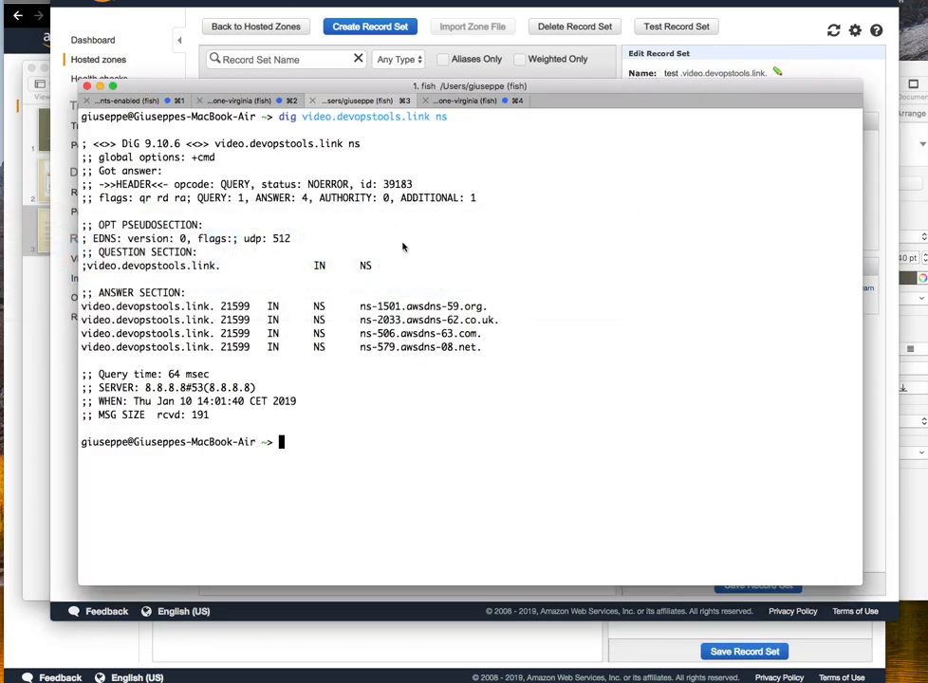
# Run 'host test.video.devopstools.link' three times until it resolves to 8.8.8.8 after NXDOMAIN
pyautogui.write('host ibaconversion.bt-dev.siemens.cloud')
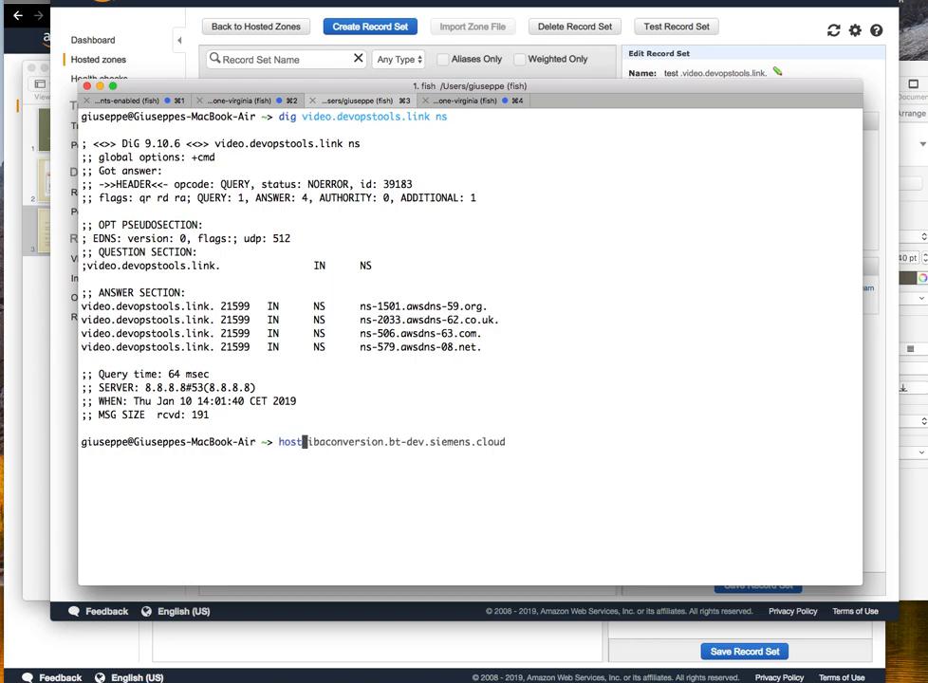
pyautogui.press('Return')
pyautogui.write('host test.video.devopstools.link')
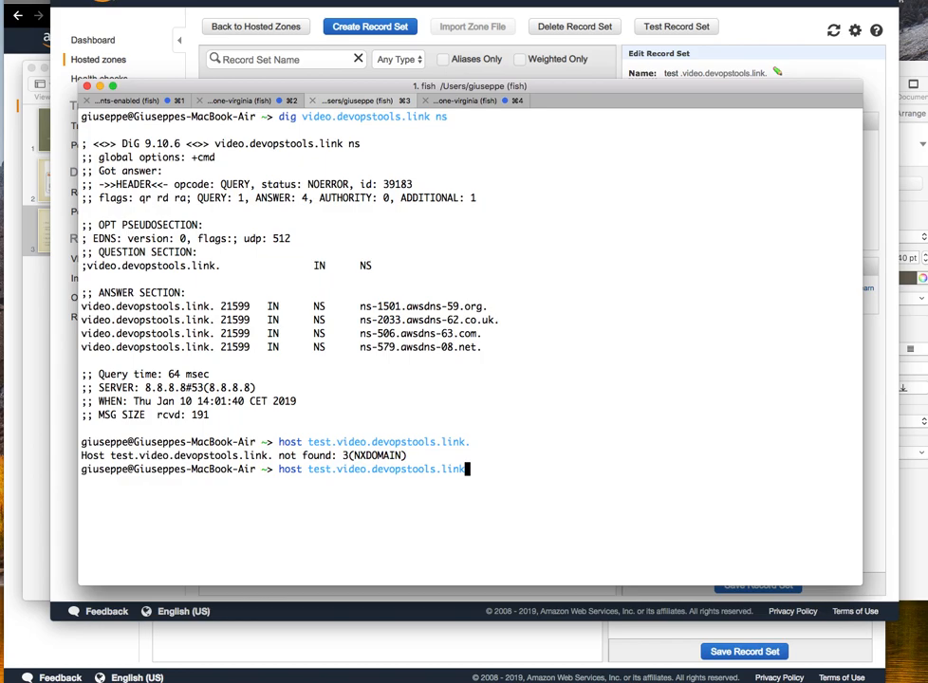
pyautogui.press('Return')
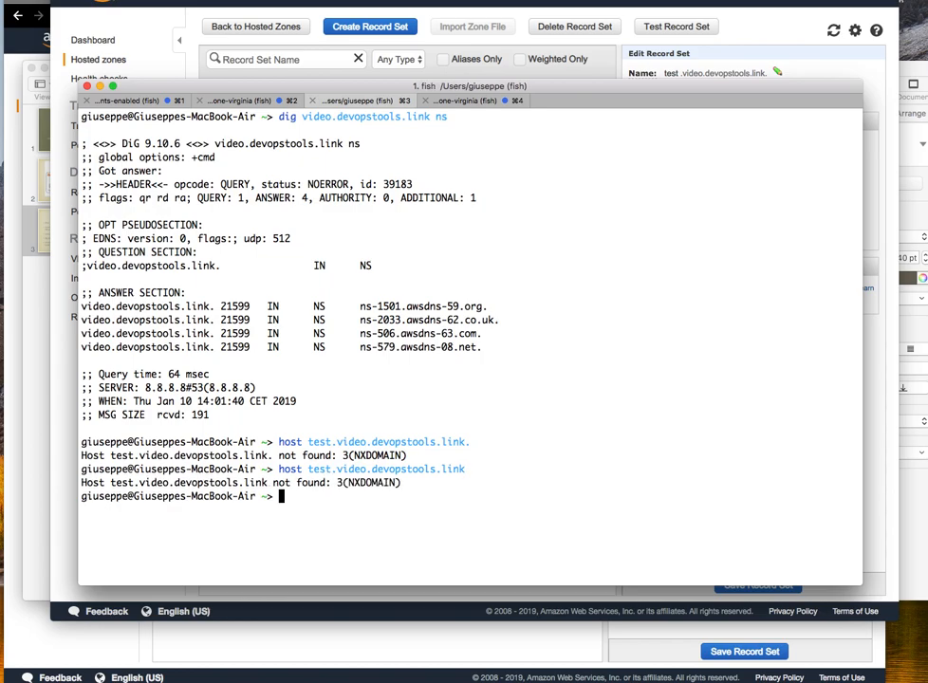
pyautogui.moveTo(814, 46)
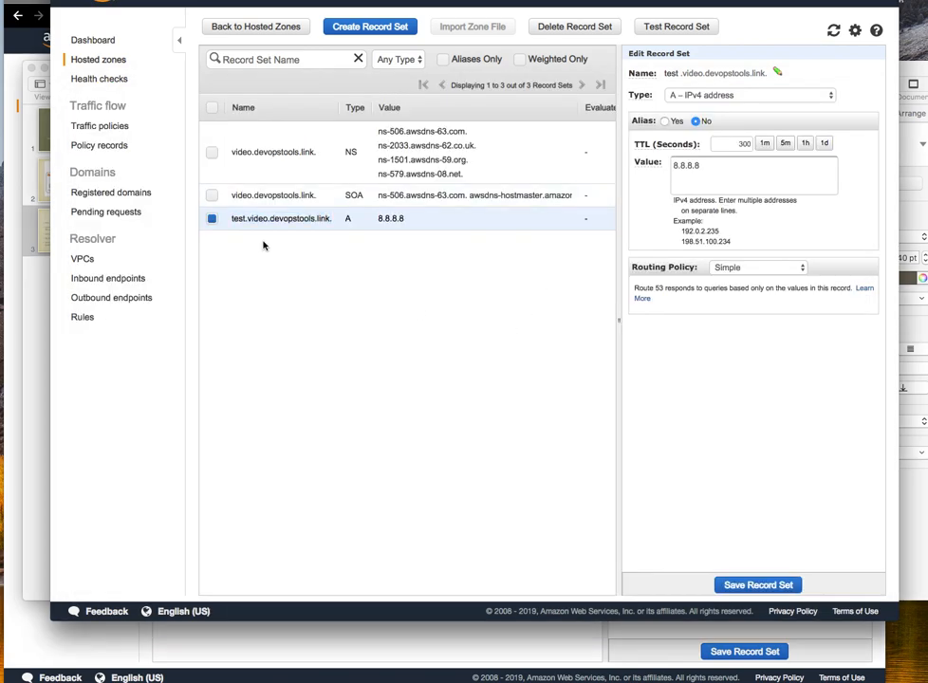
pyautogui.moveTo(45, 326)
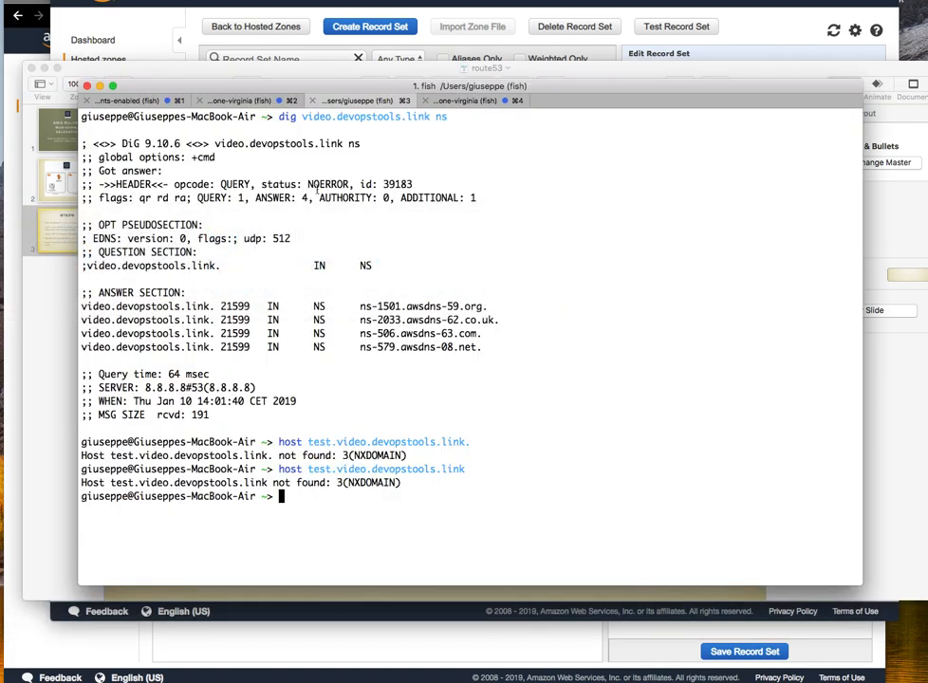
pyautogui.press('Return')
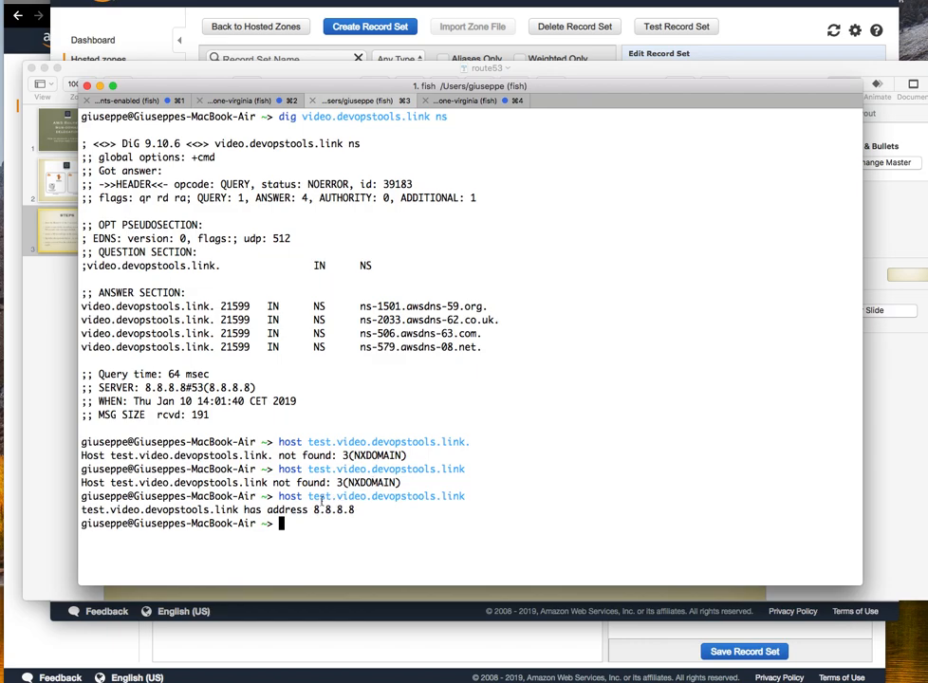
pyautogui.moveTo(378, 436)
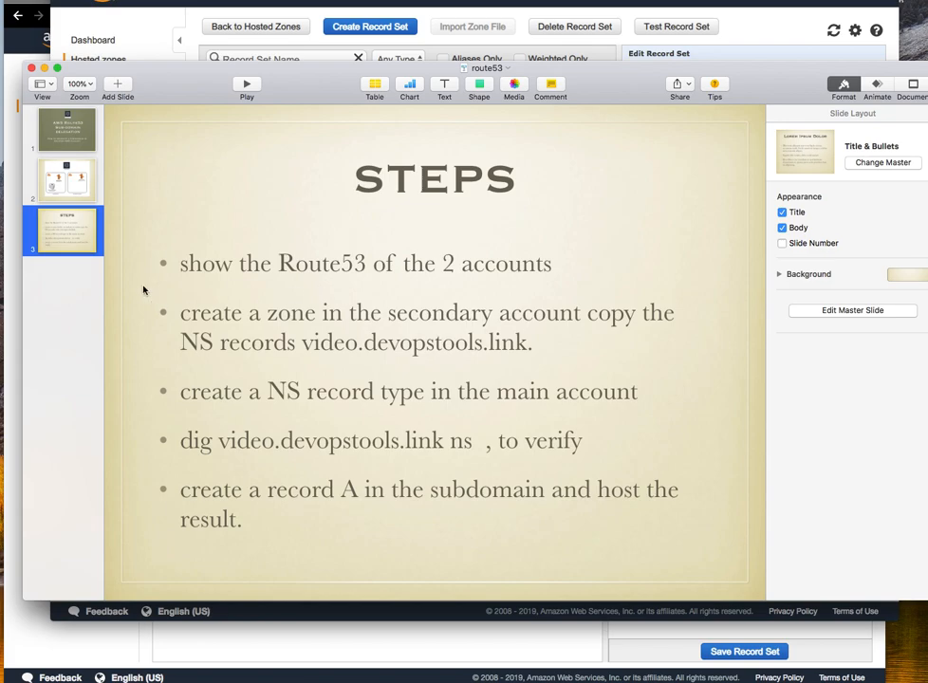
# Show slide 2 with the main and secondary account hosted zones diagram
pyautogui.click(65, 178)
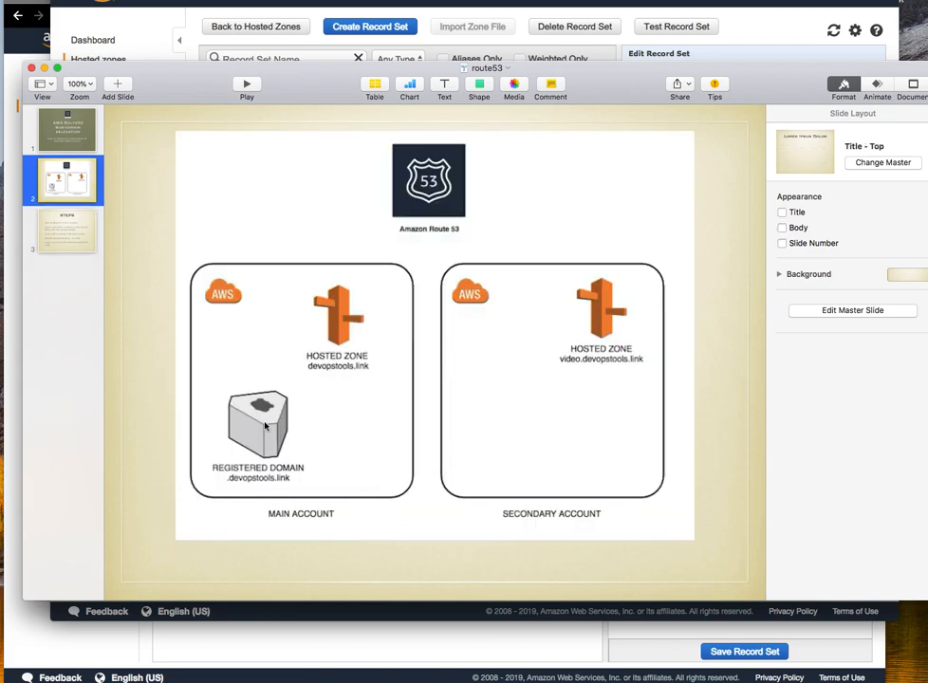
pyautogui.moveTo(346, 421)
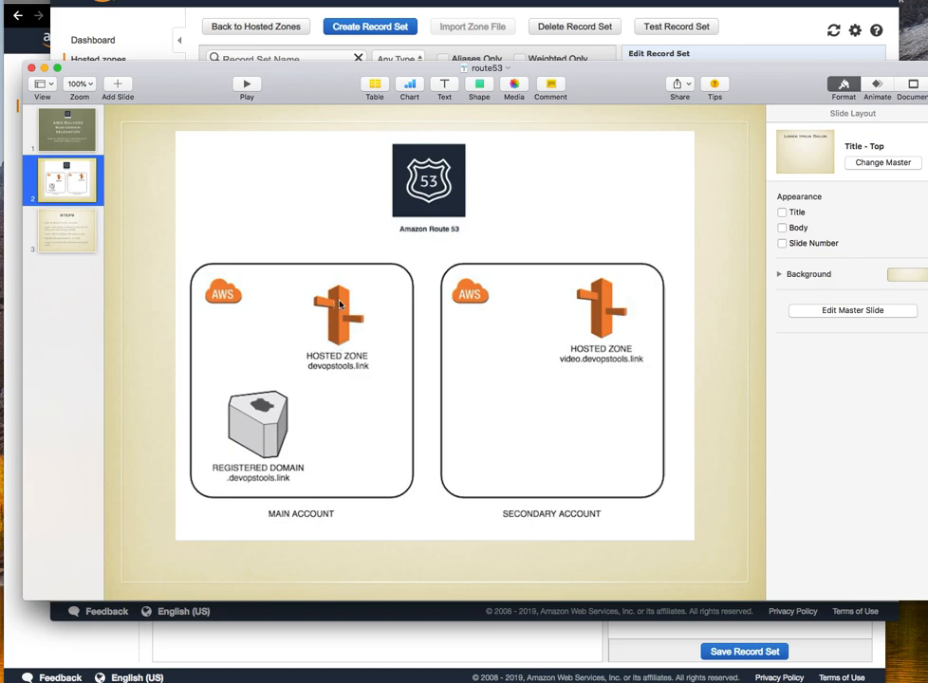
pyautogui.moveTo(332, 315)
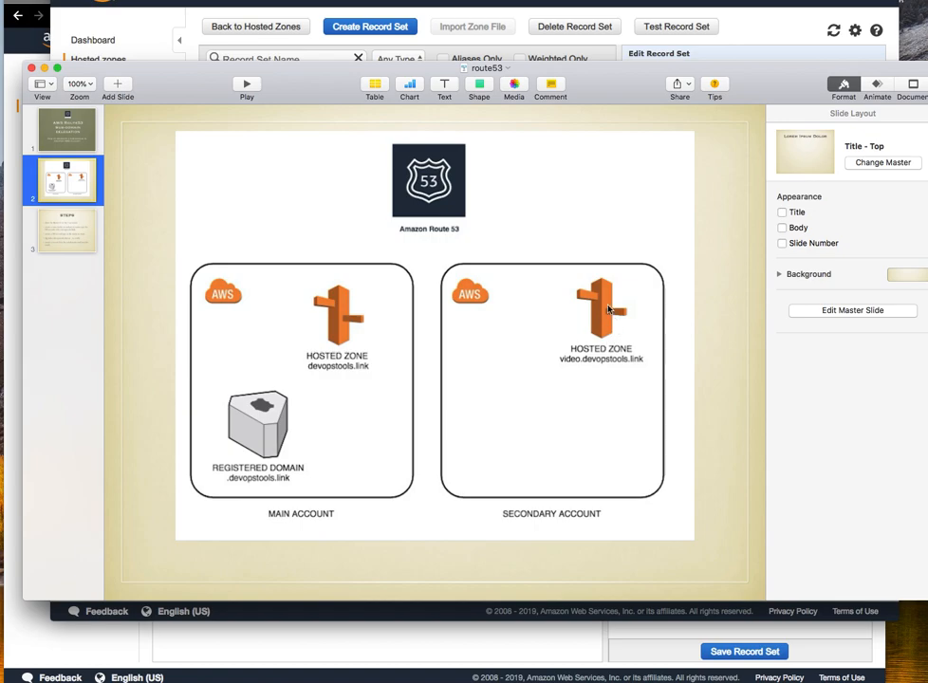
pyautogui.moveTo(558, 444)
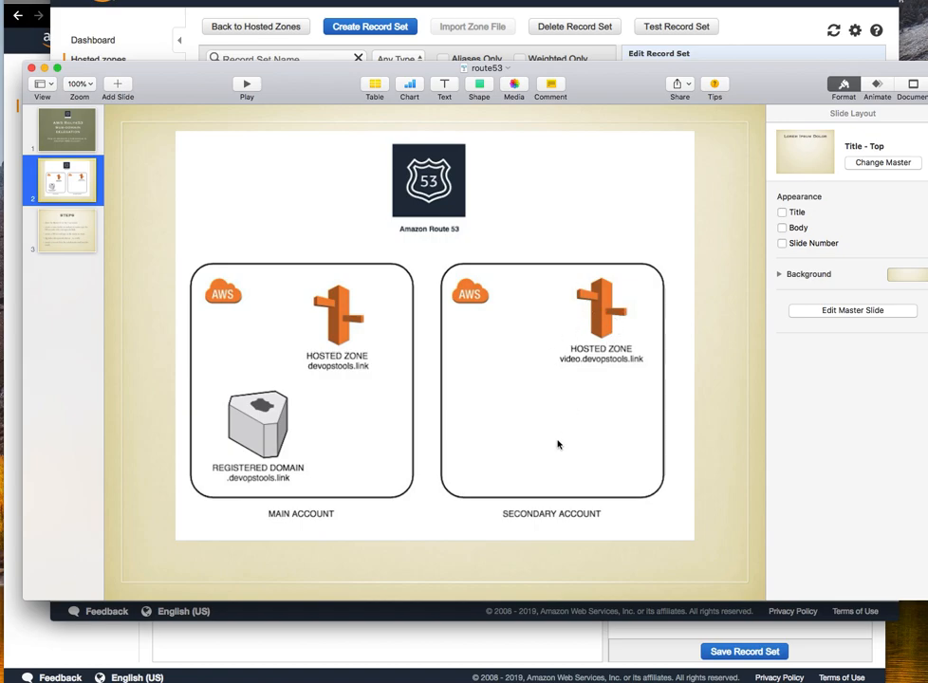